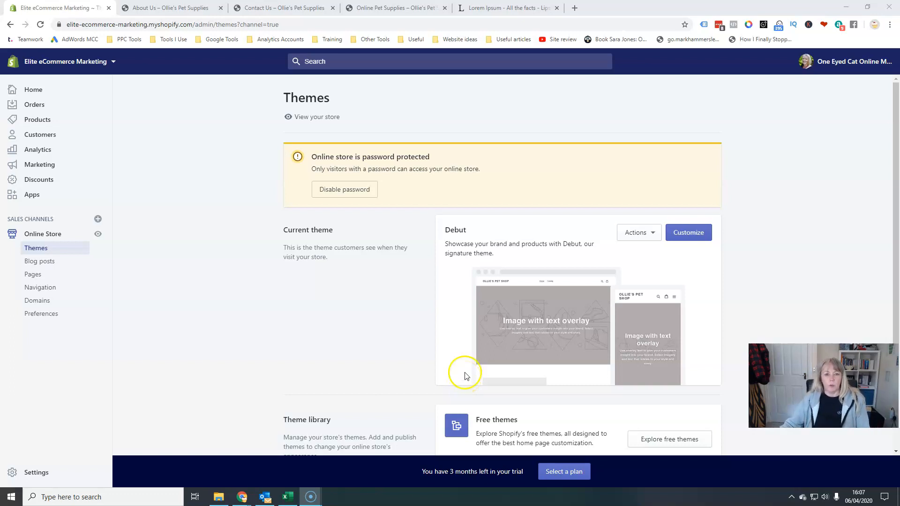
- Review the storefront homepage, then close the duplicate storefront and Lorem Ipsum tabs
{"action": "left_click", "coordinate": [168, 8]}
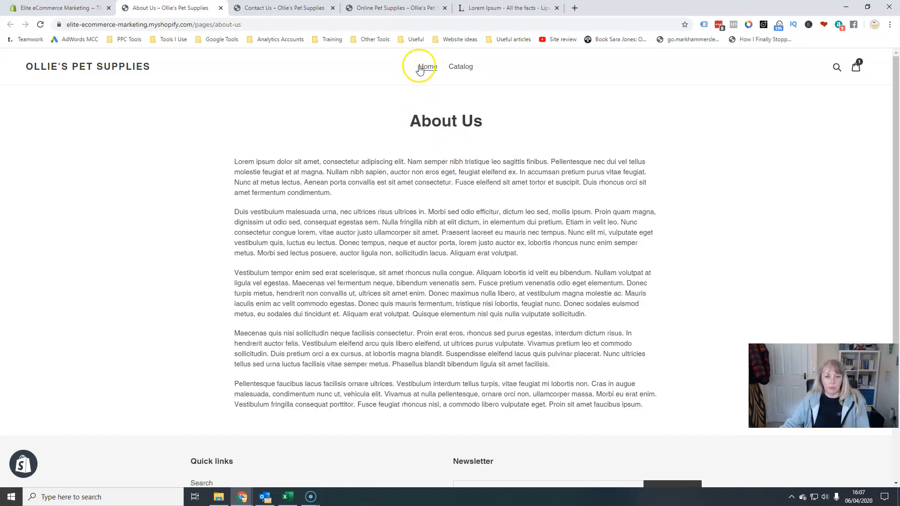
{"action": "left_click", "coordinate": [427, 66]}
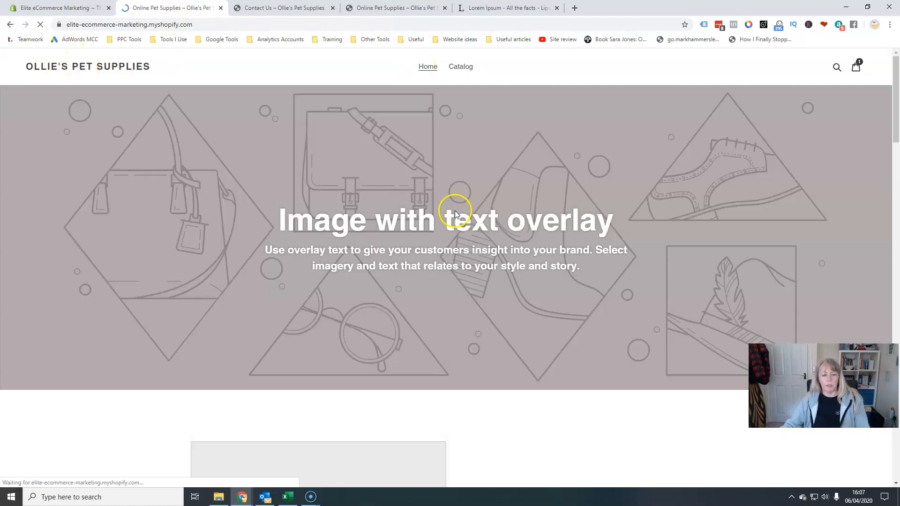
{"action": "scroll", "scroll_direction": "down", "scroll_amount": 3}
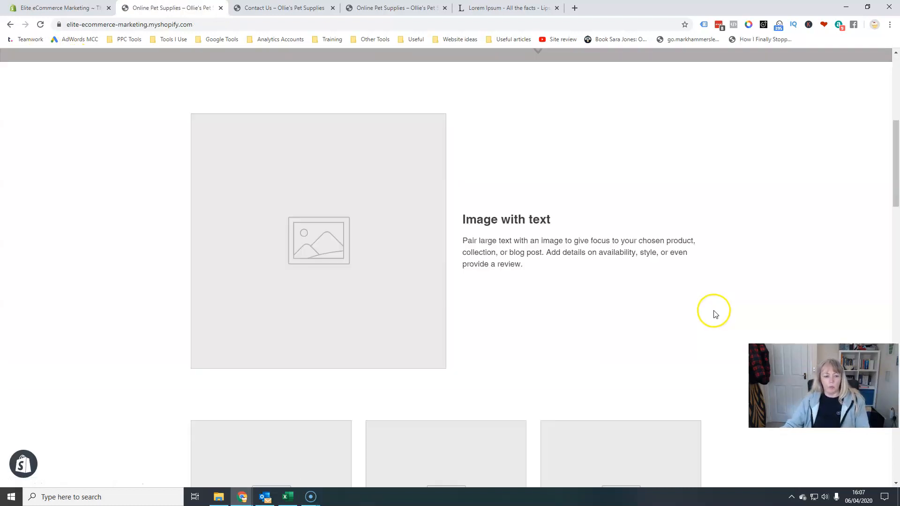
{"action": "scroll", "scroll_direction": "down", "scroll_amount": 3}
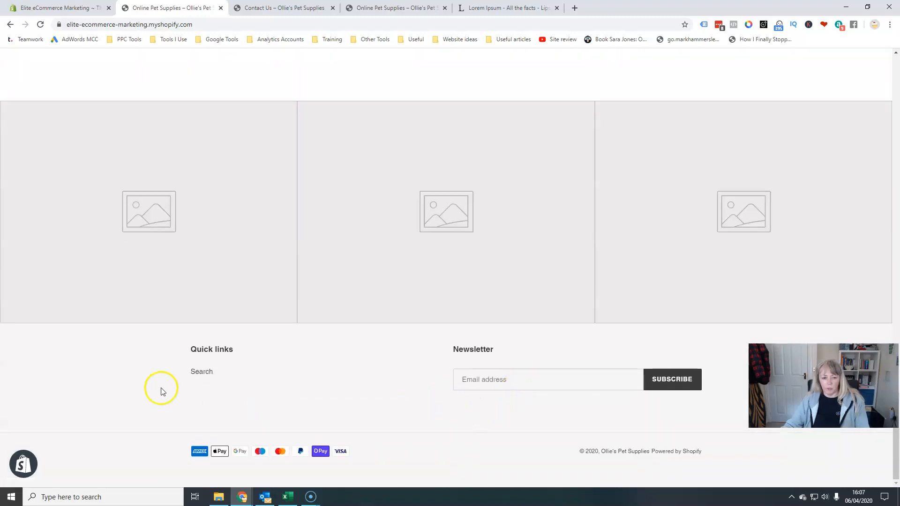
{"action": "scroll", "scroll_direction": "up", "scroll_amount": 3}
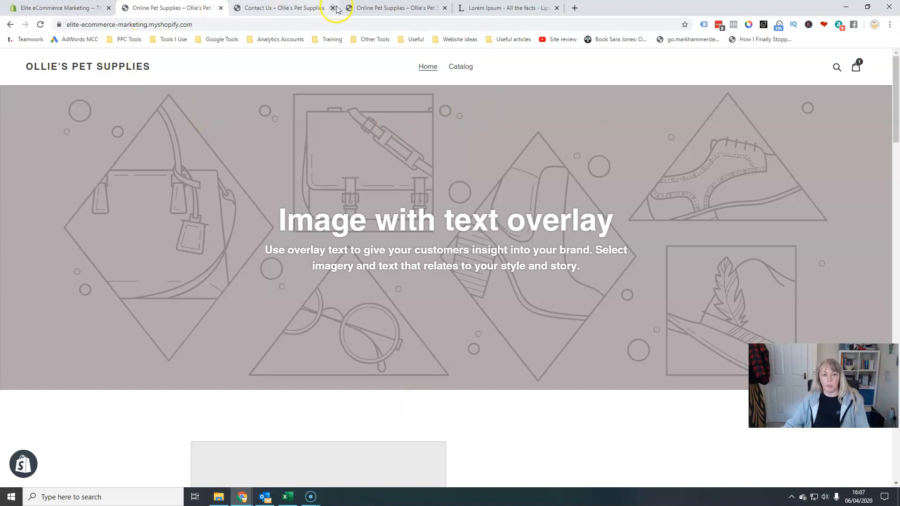
{"action": "left_click", "coordinate": [333, 8]}
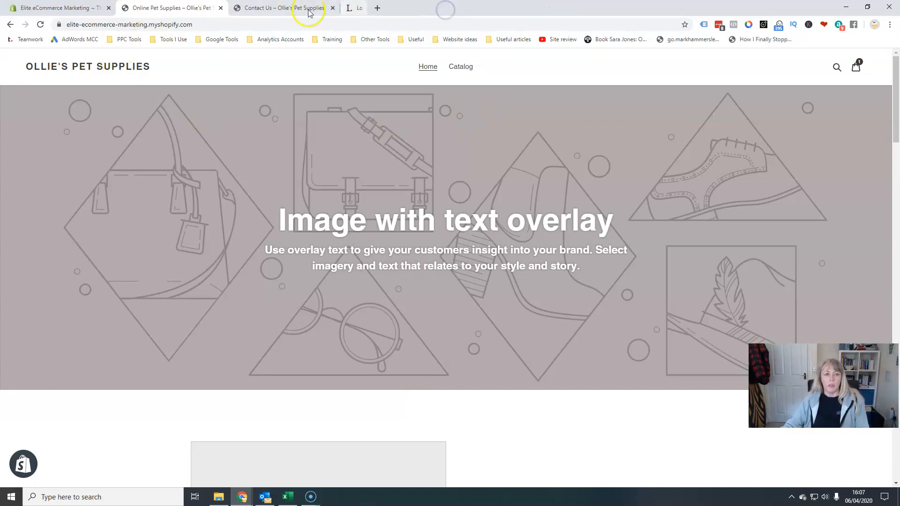
{"action": "left_click", "coordinate": [61, 8]}
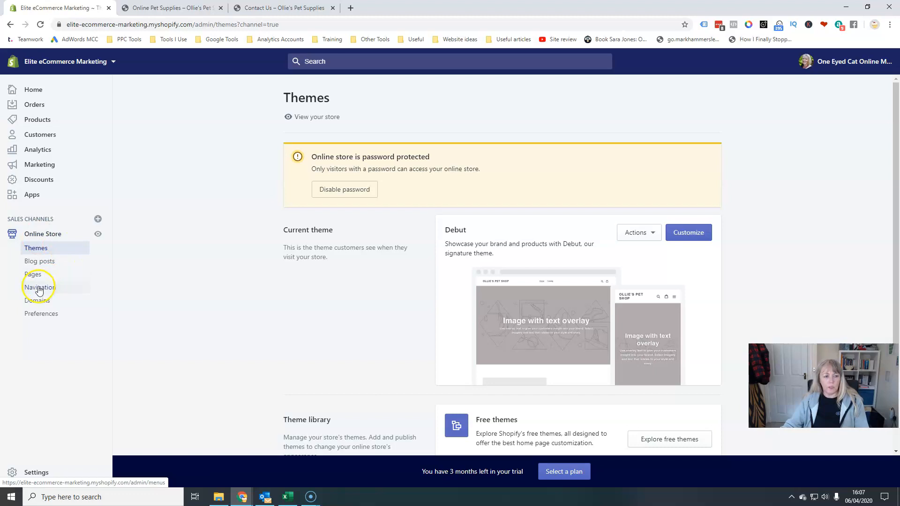
- Compare the Navigation page's Main menu (Home, Catalog) and Footer menu (Search) with the storefront
{"action": "left_click", "coordinate": [40, 287]}
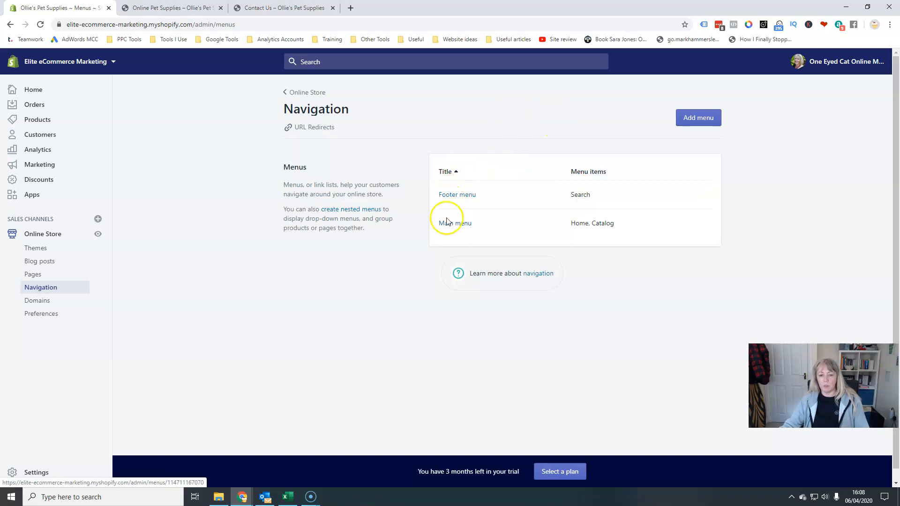
{"action": "mouse_move", "coordinate": [465, 203]}
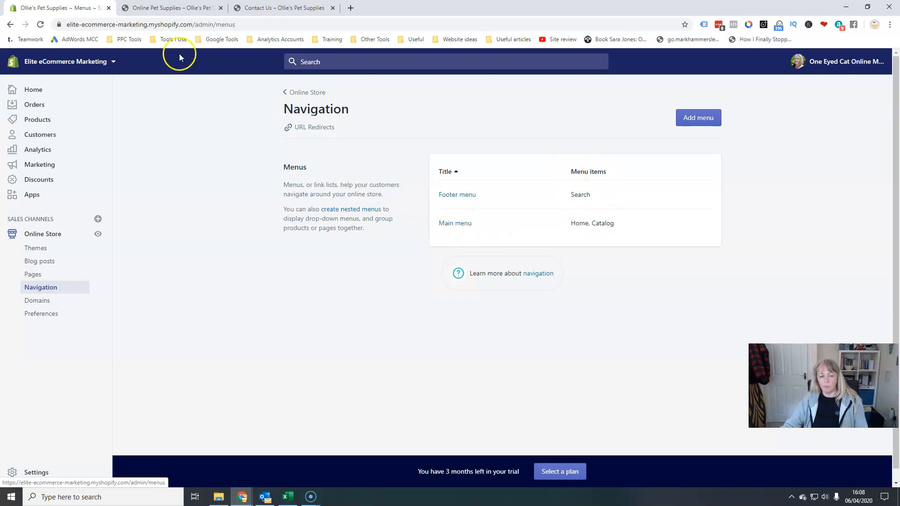
{"action": "left_click", "coordinate": [166, 8]}
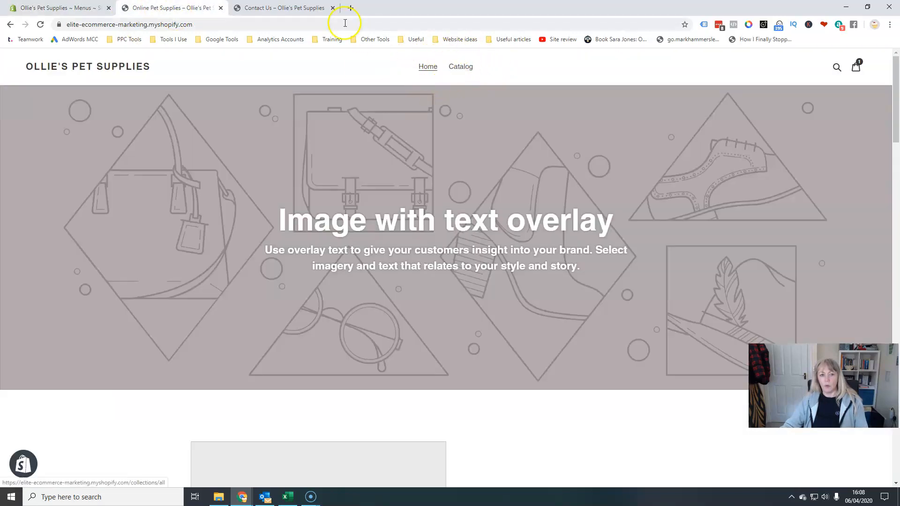
{"action": "left_click", "coordinate": [56, 9]}
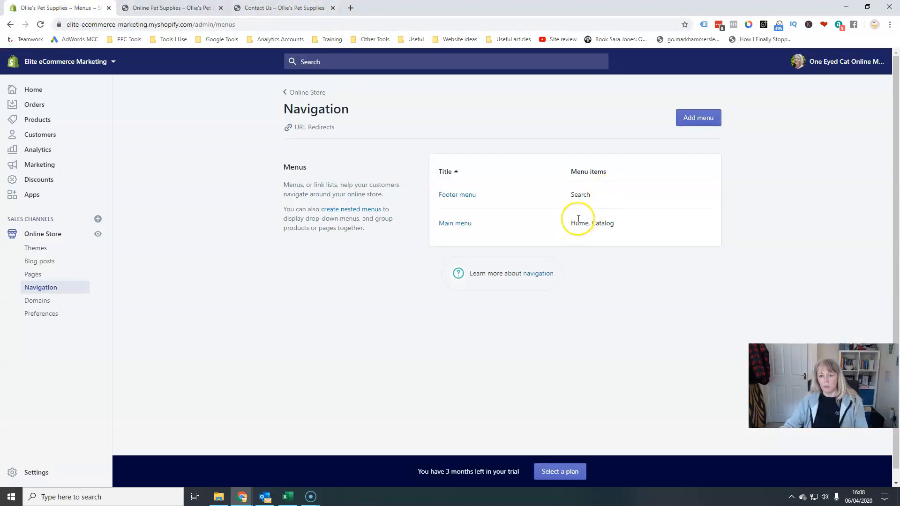
{"action": "mouse_move", "coordinate": [591, 231]}
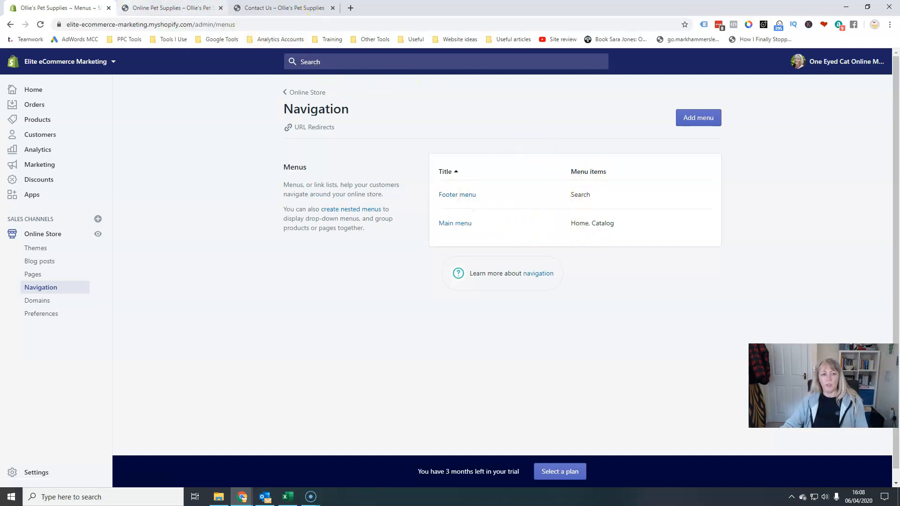
{"action": "left_click", "coordinate": [174, 8]}
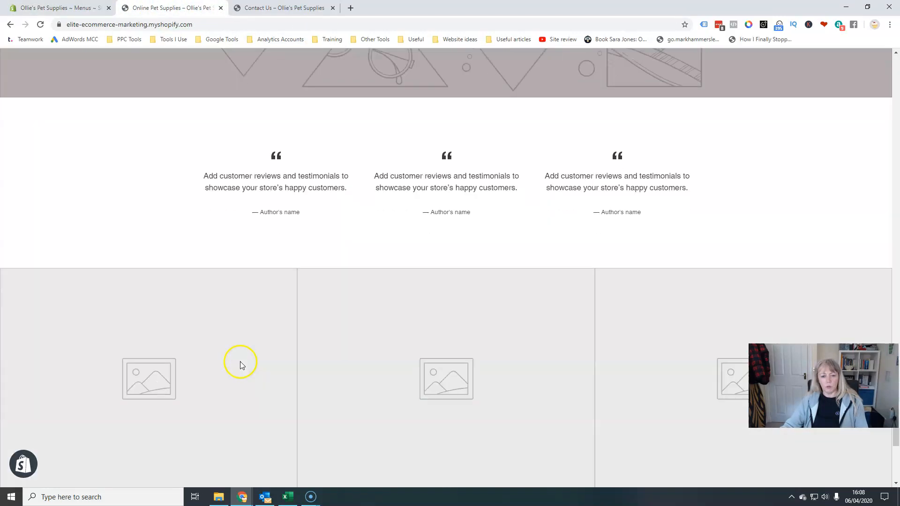
{"action": "scroll", "scroll_direction": "down", "scroll_amount": 3}
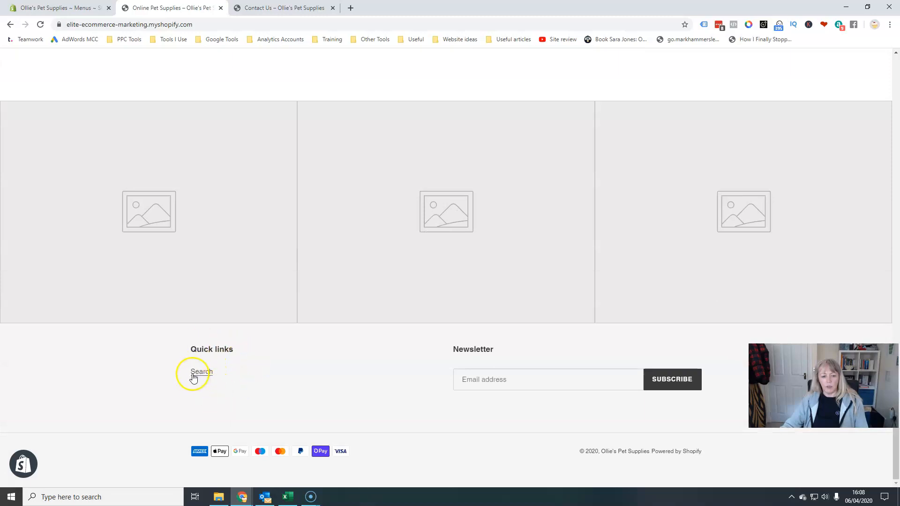
{"action": "mouse_move", "coordinate": [84, 56]}
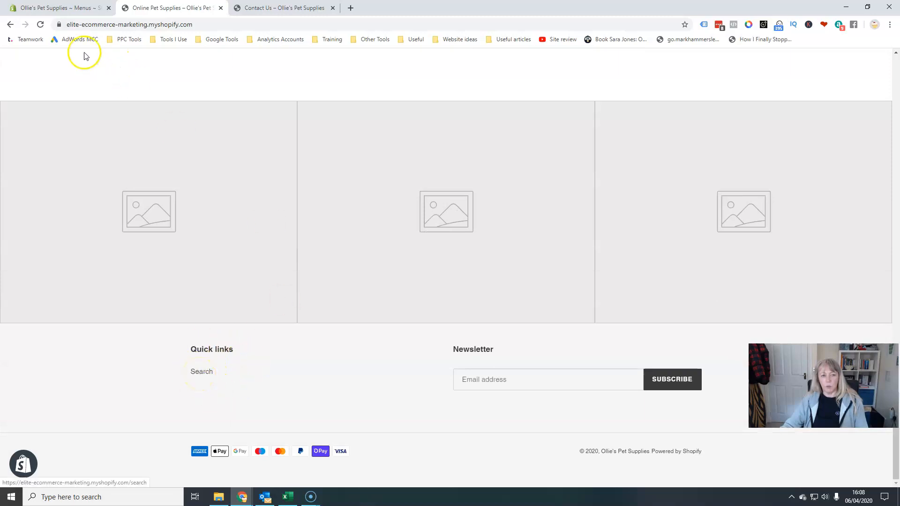
{"action": "left_click", "coordinate": [61, 8]}
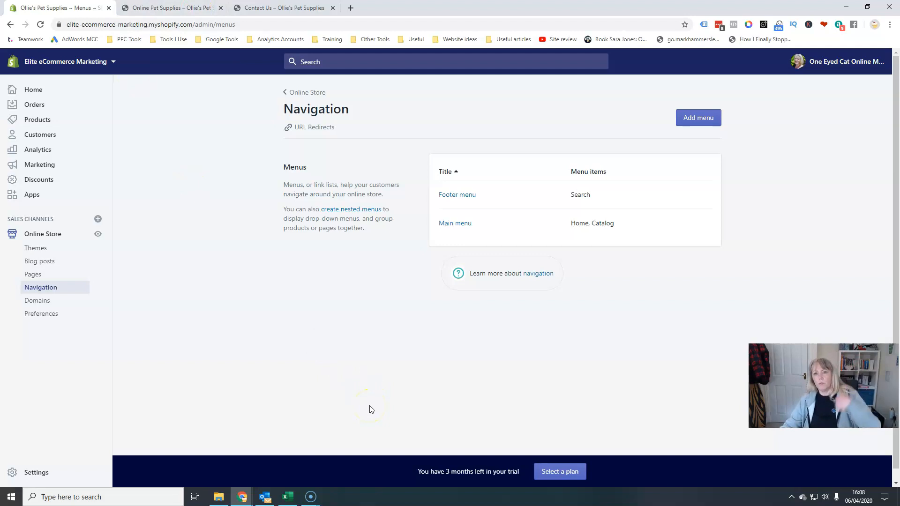
- In the Main menu, move Catalog above Home, save, then drag the items again
{"action": "left_click", "coordinate": [455, 223]}
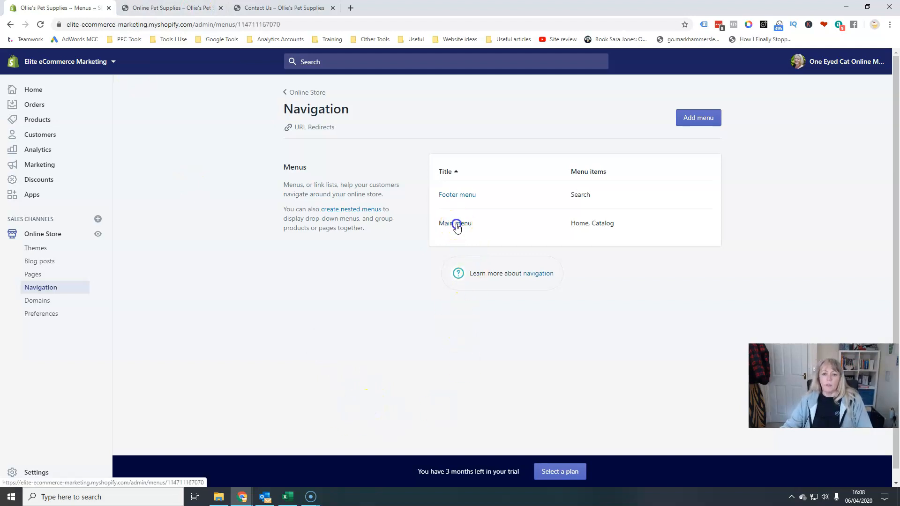
{"action": "left_click", "coordinate": [455, 223]}
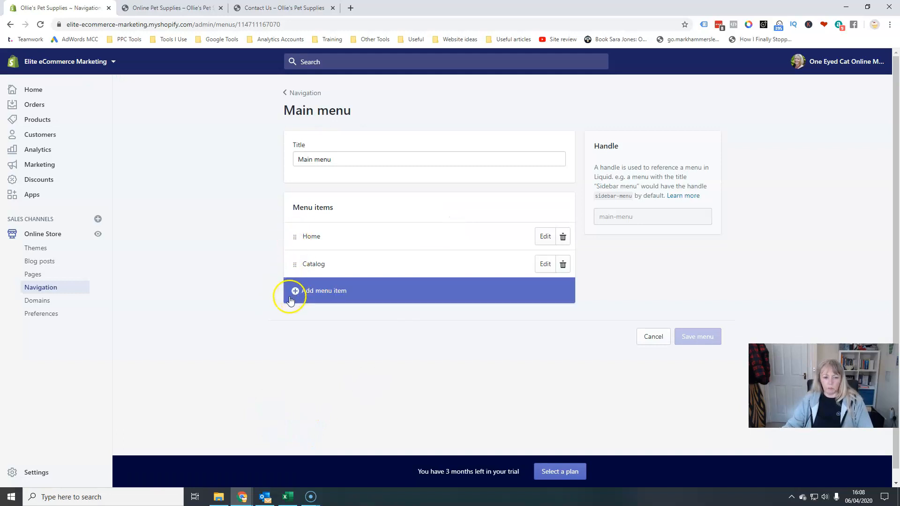
{"action": "mouse_move", "coordinate": [287, 264]}
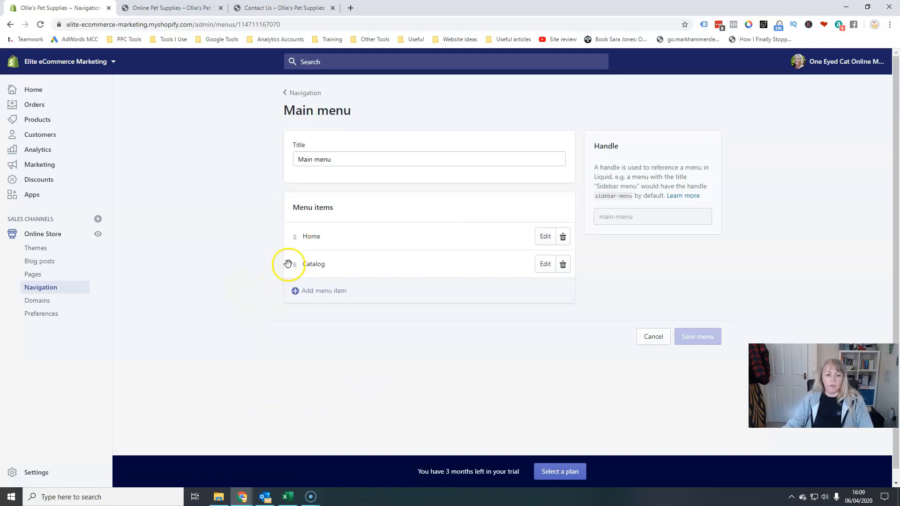
{"action": "mouse_move", "coordinate": [277, 266]}
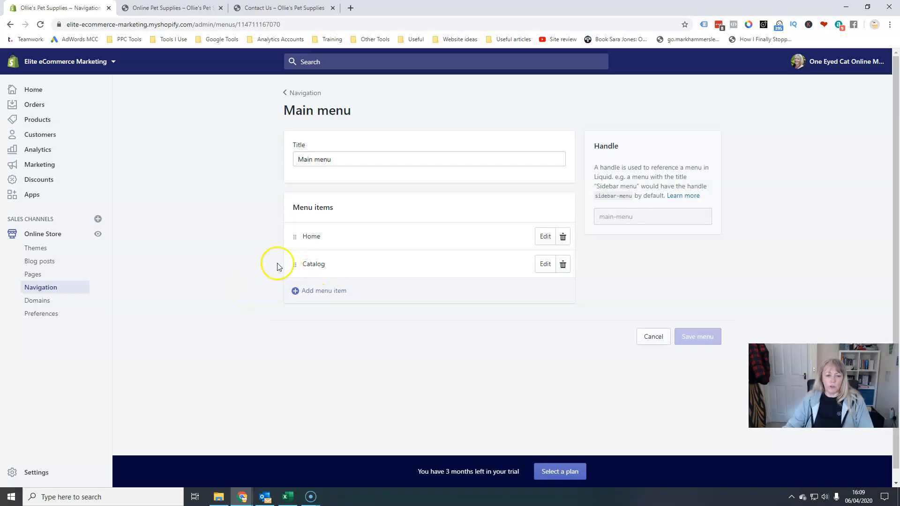
{"action": "mouse_move", "coordinate": [296, 264]}
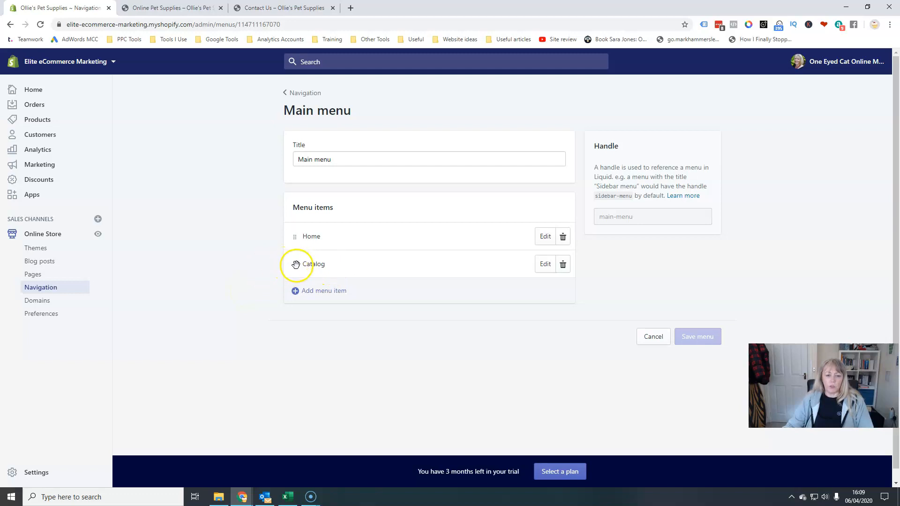
{"action": "left_click_drag", "start_coordinate": [294, 264], "coordinate": [295, 221]}
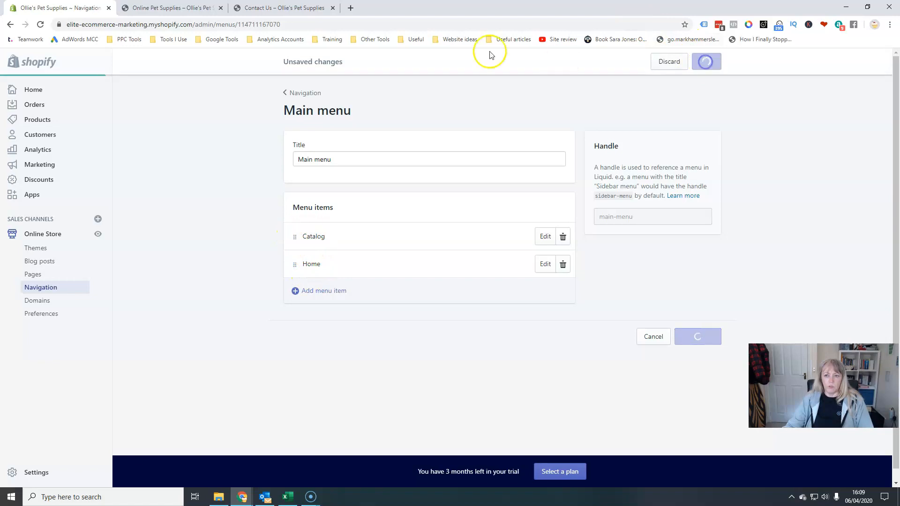
{"action": "left_click", "coordinate": [168, 8]}
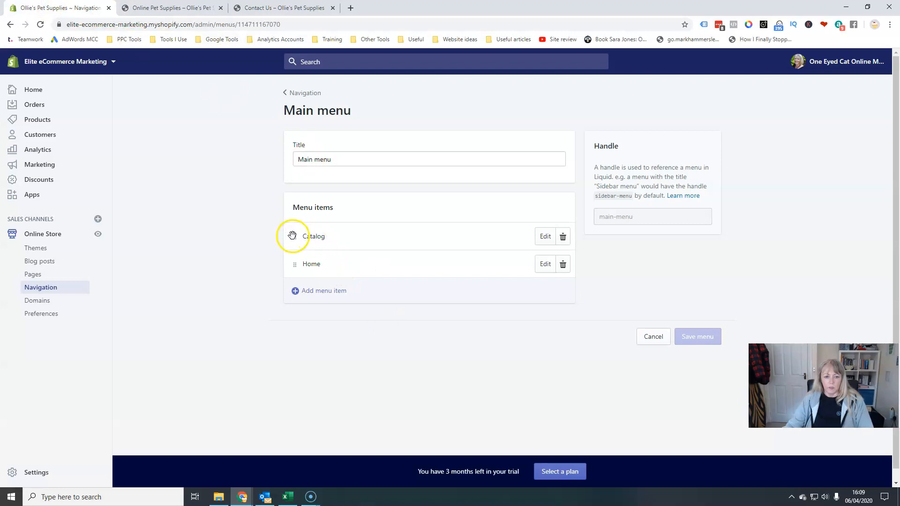
{"action": "left_click_drag", "start_coordinate": [294, 236], "coordinate": [293, 263]}
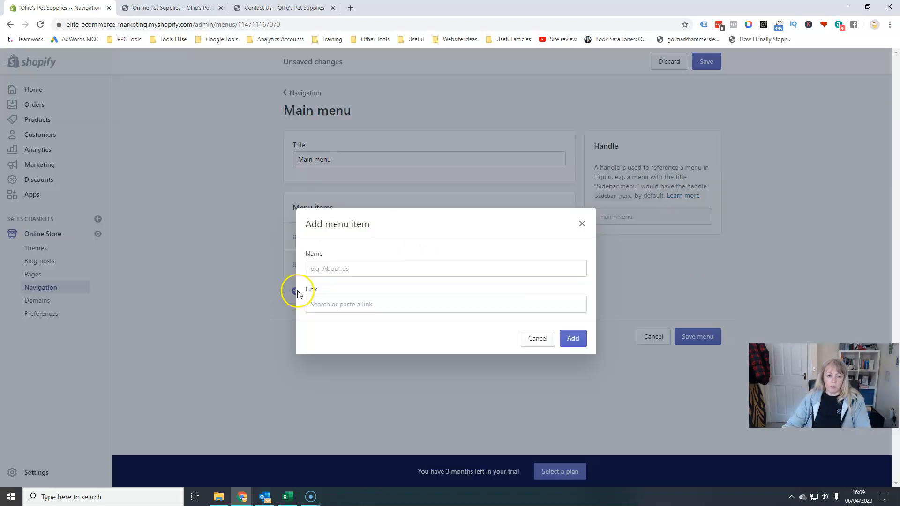
- Add a 'Contact' menu item linked to the Contact Us page and save the Main menu
{"action": "type", "text": "Contact"}
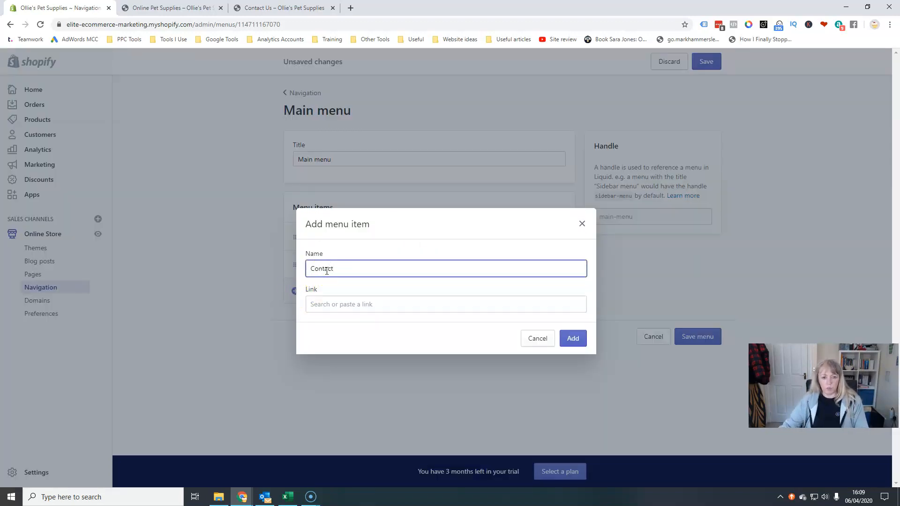
{"action": "left_click", "coordinate": [170, 8]}
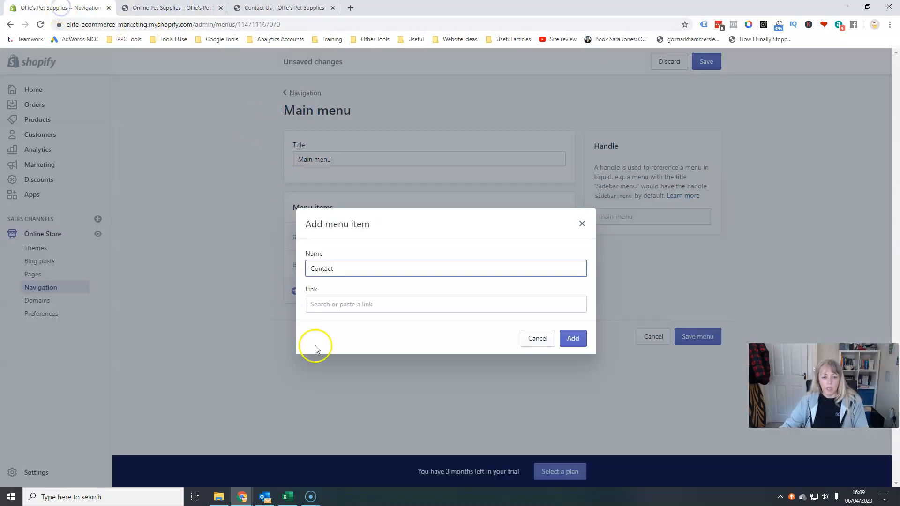
{"action": "left_click", "coordinate": [446, 305]}
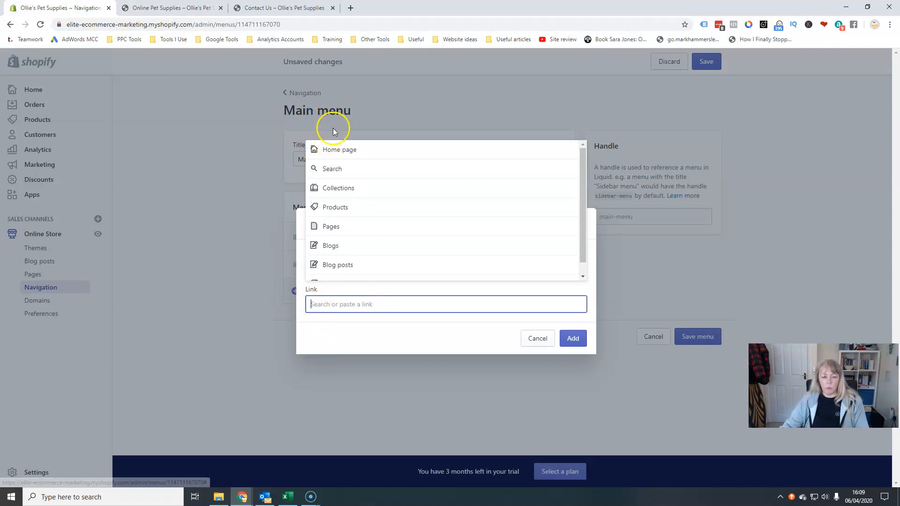
{"action": "mouse_move", "coordinate": [367, 152]}
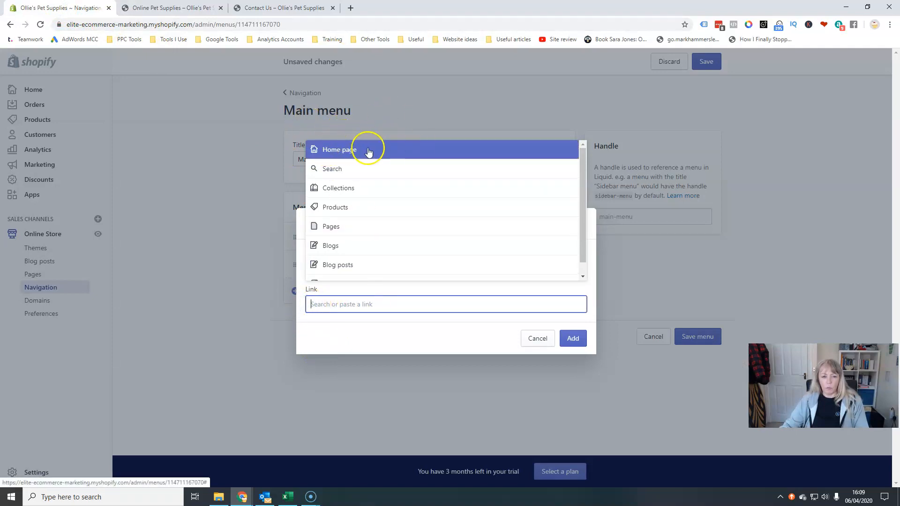
{"action": "mouse_move", "coordinate": [381, 176]}
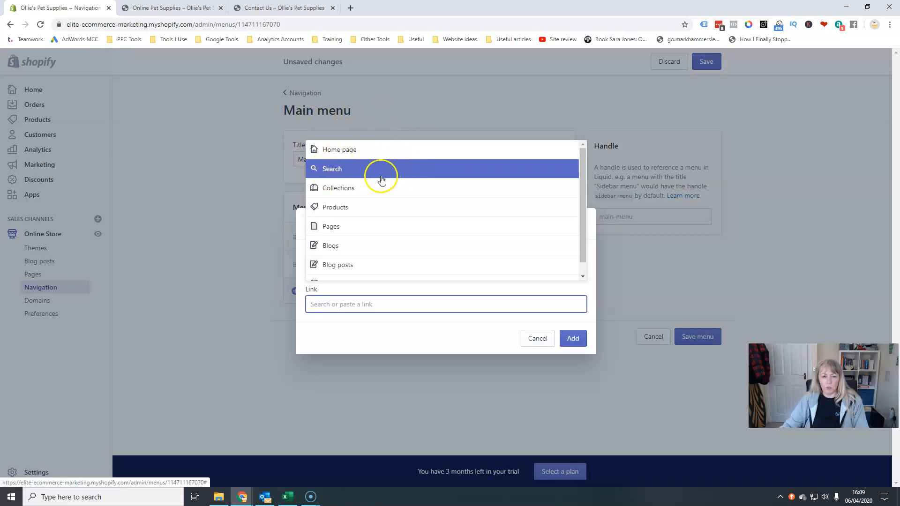
{"action": "mouse_move", "coordinate": [344, 196]}
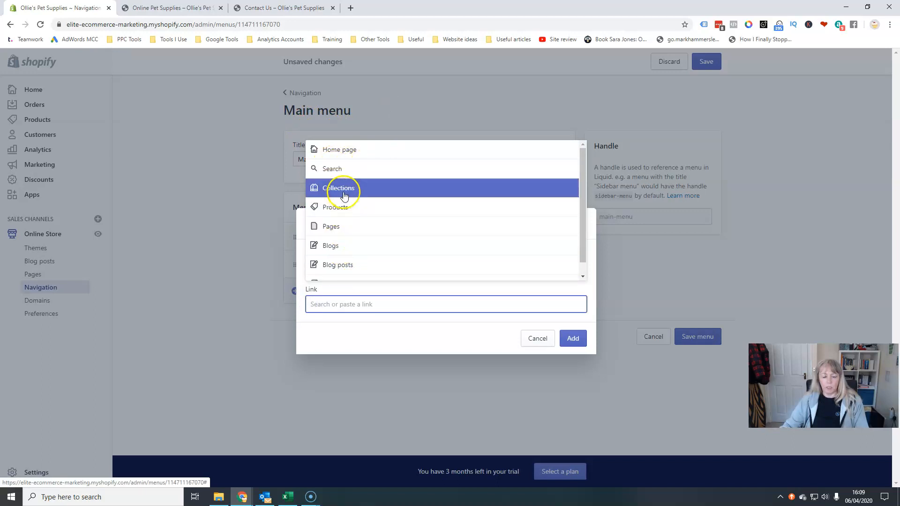
{"action": "mouse_move", "coordinate": [342, 207]}
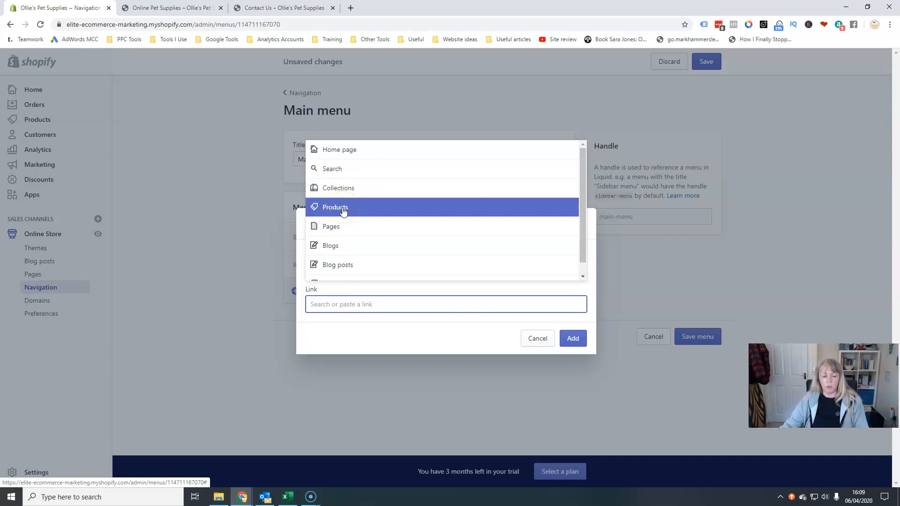
{"action": "mouse_move", "coordinate": [347, 253]}
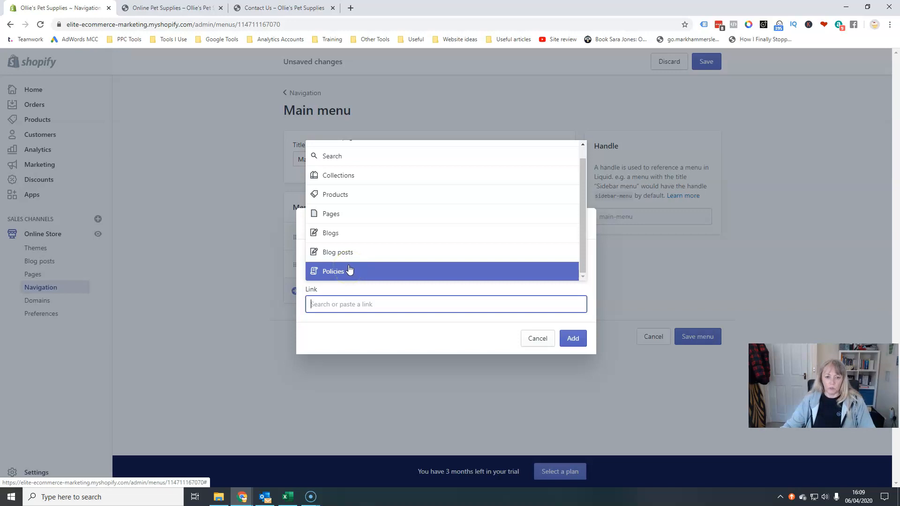
{"action": "mouse_move", "coordinate": [348, 224]}
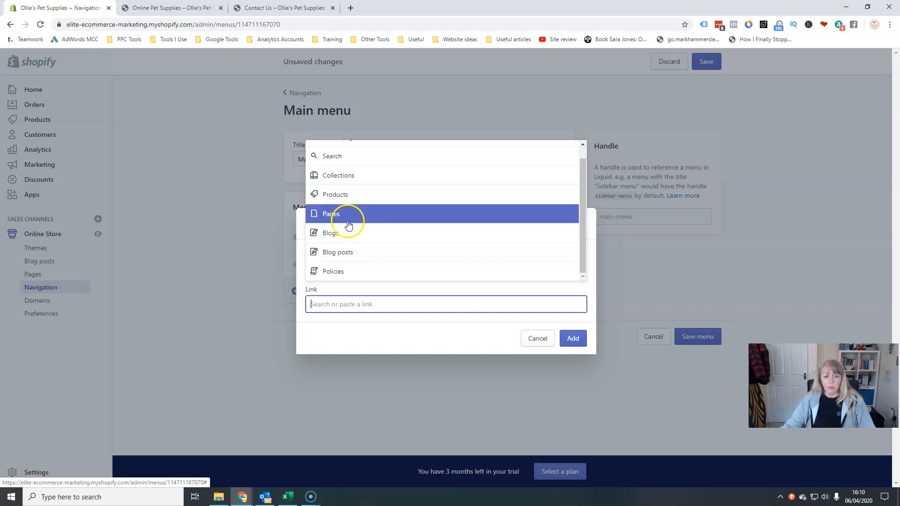
{"action": "left_click", "coordinate": [332, 214]}
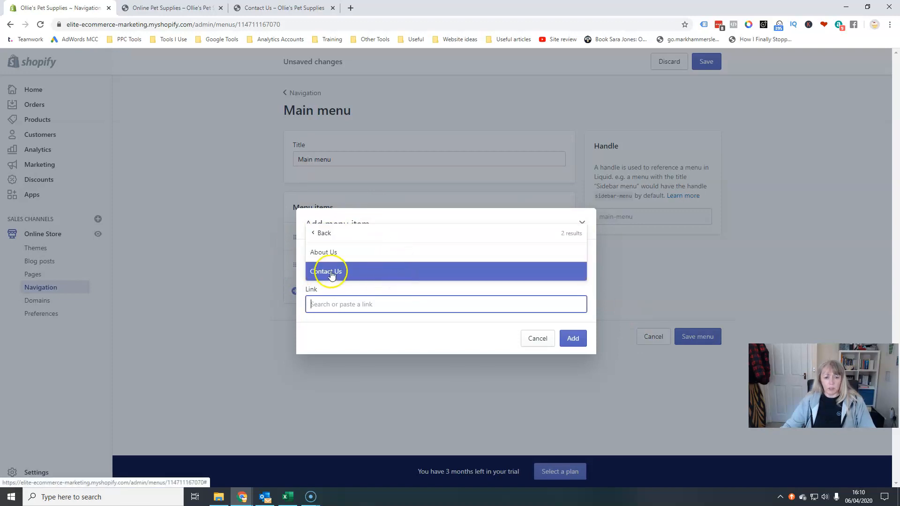
{"action": "left_click", "coordinate": [328, 271]}
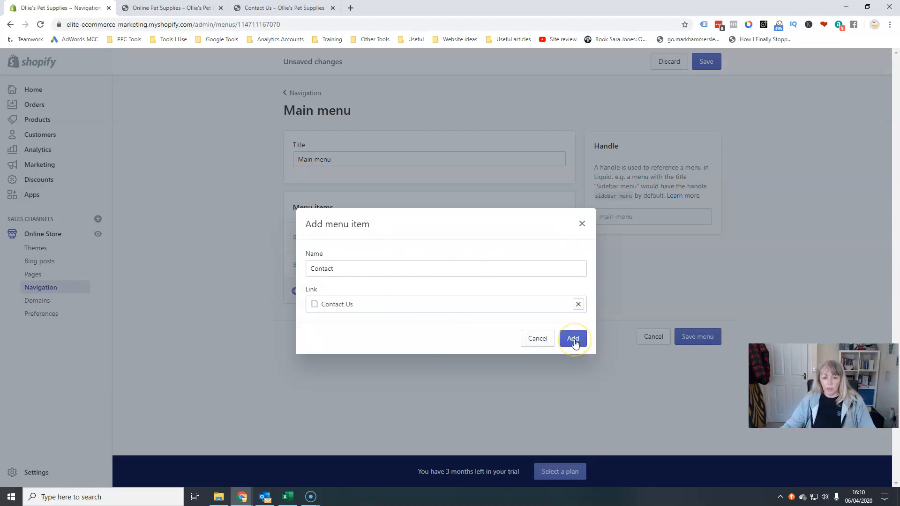
{"action": "mouse_move", "coordinate": [328, 371]}
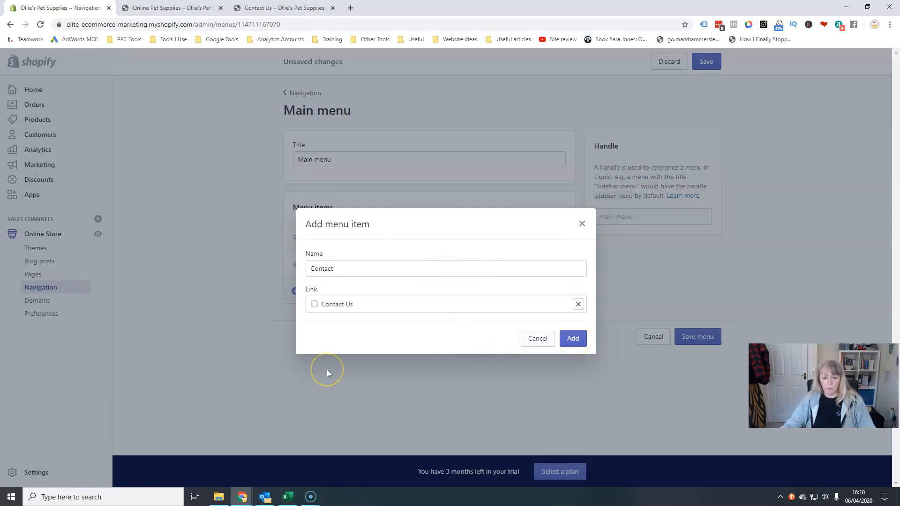
{"action": "left_click", "coordinate": [572, 338]}
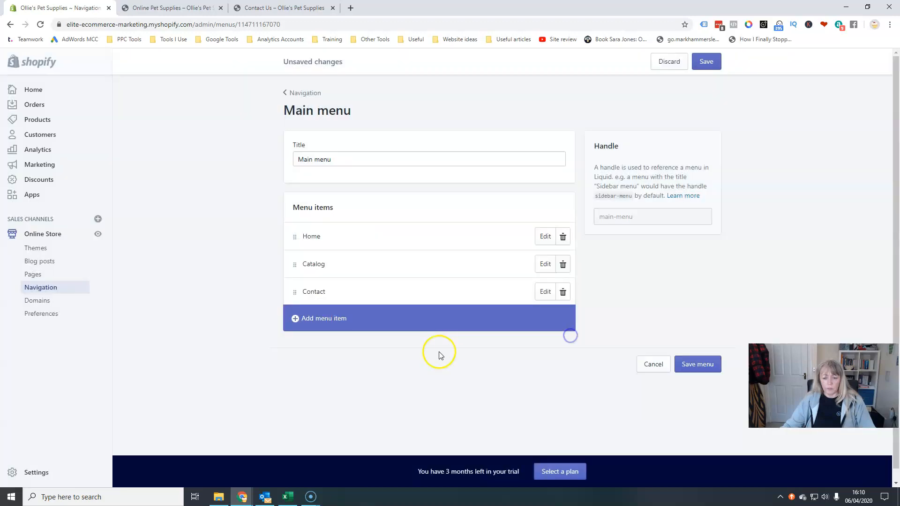
{"action": "left_click", "coordinate": [705, 61]}
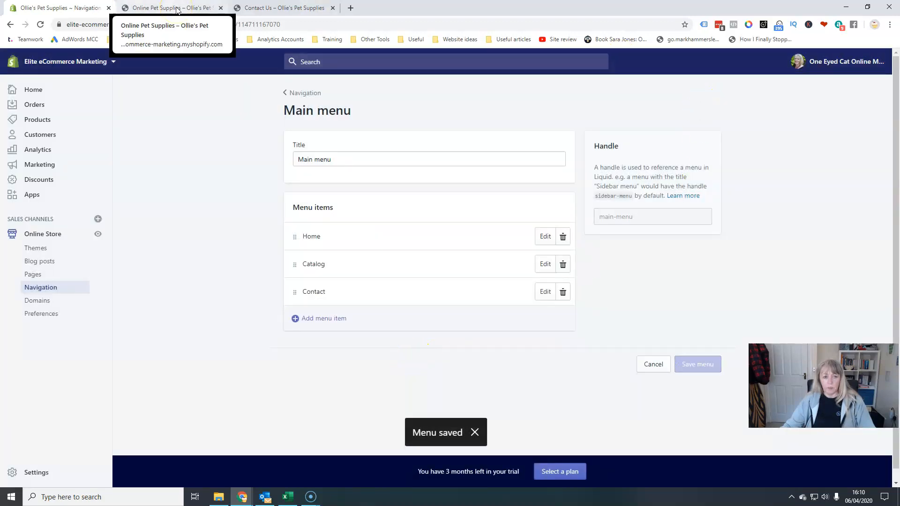
- Check the storefront header for Home, Catalog, Contact and open the Contact Us page
{"action": "left_click", "coordinate": [170, 8]}
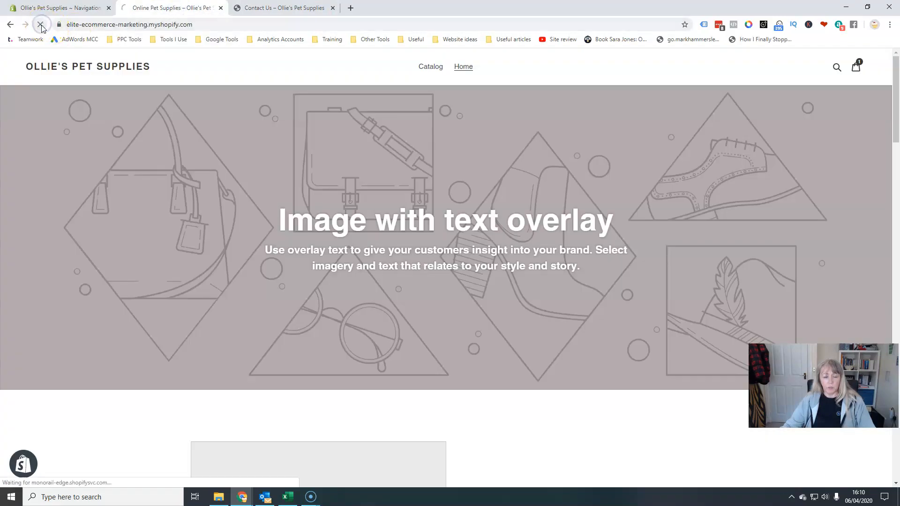
{"action": "mouse_move", "coordinate": [478, 69]}
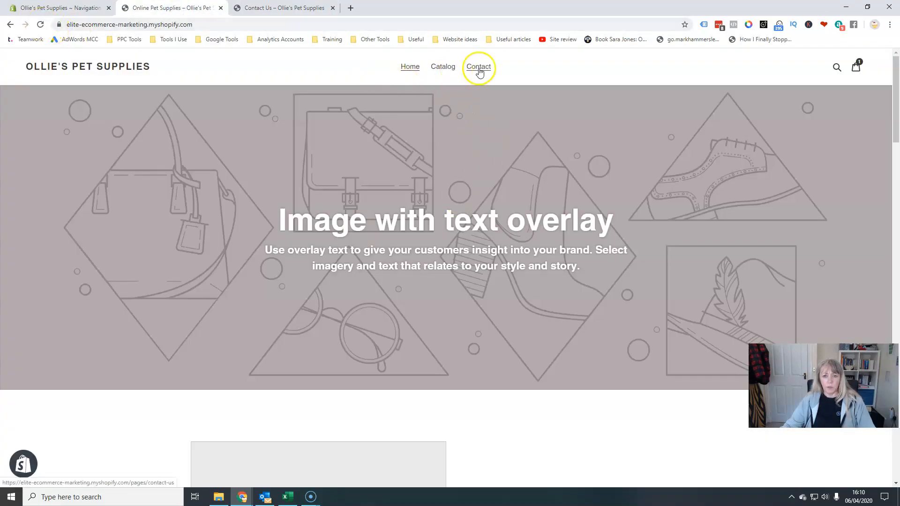
{"action": "left_click", "coordinate": [478, 66]}
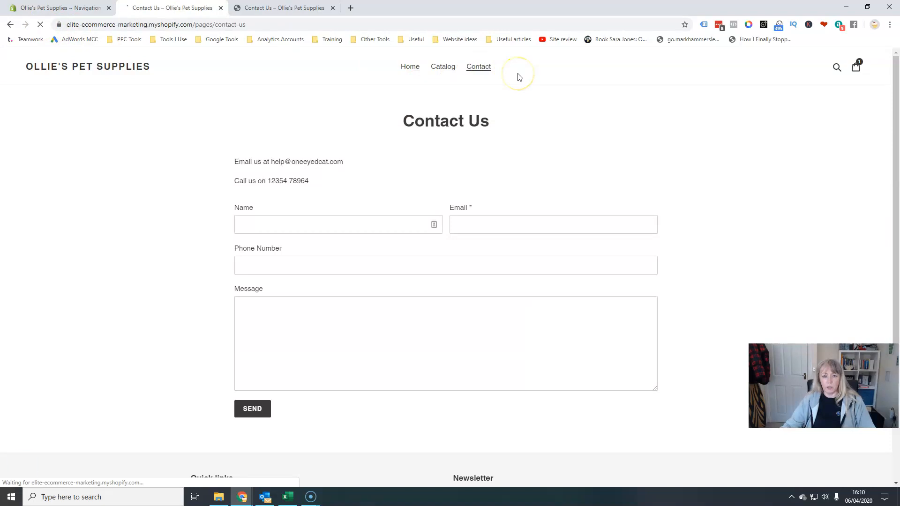
{"action": "left_click", "coordinate": [409, 66]}
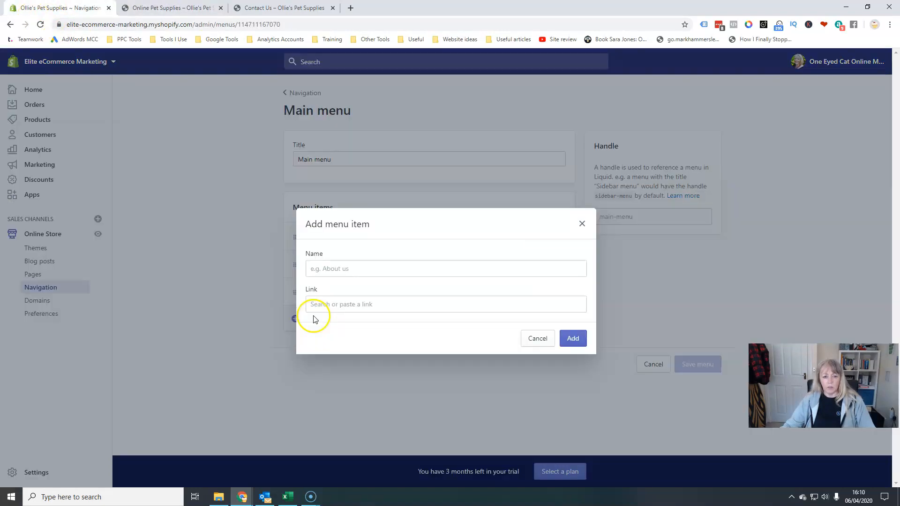
- Add an 'About Us' item, save the Main menu, and return to the menus list
{"action": "type", "text": "About"}
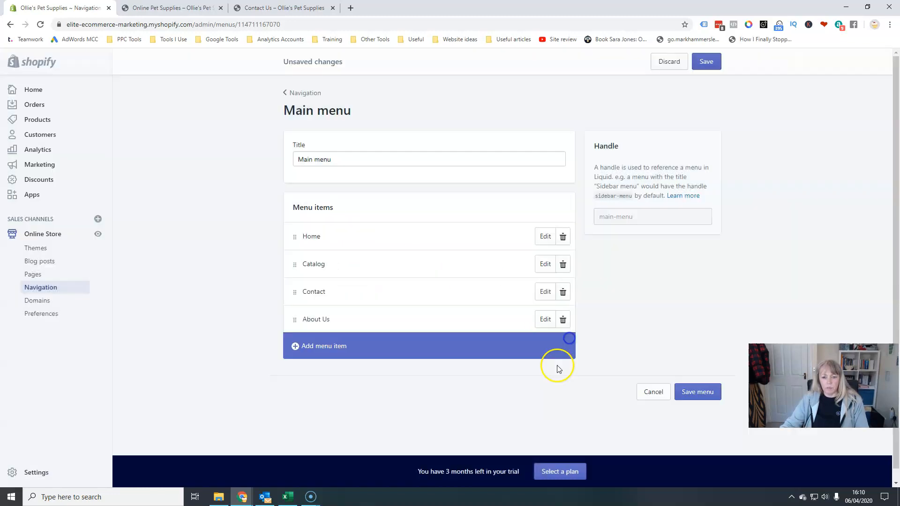
{"action": "left_click", "coordinate": [697, 391]}
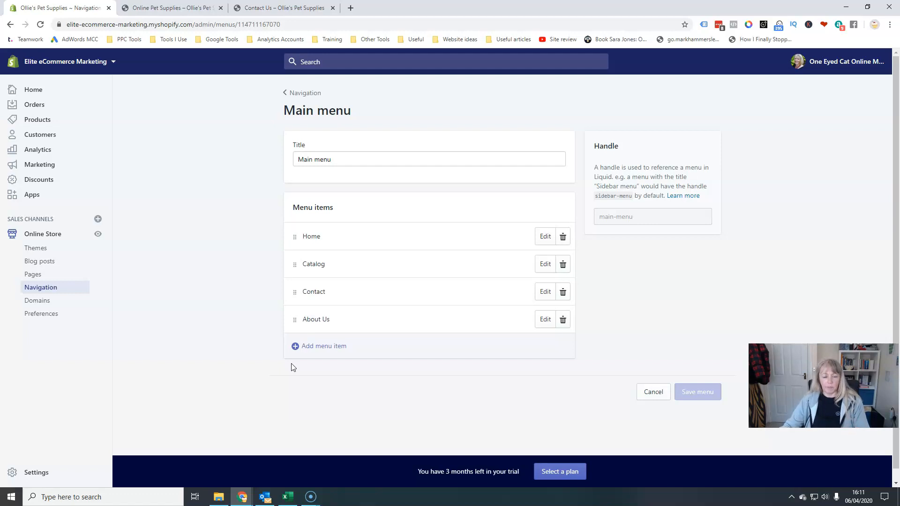
{"action": "mouse_move", "coordinate": [306, 96]}
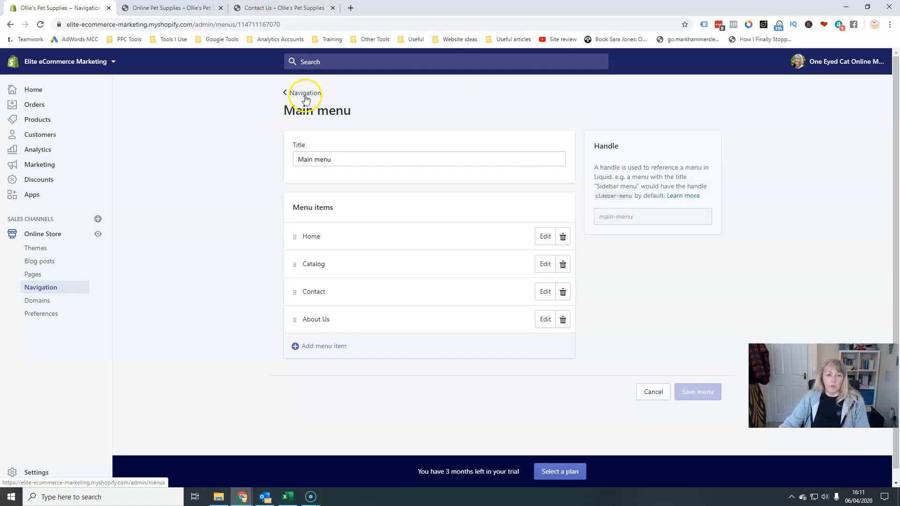
{"action": "left_click", "coordinate": [305, 93]}
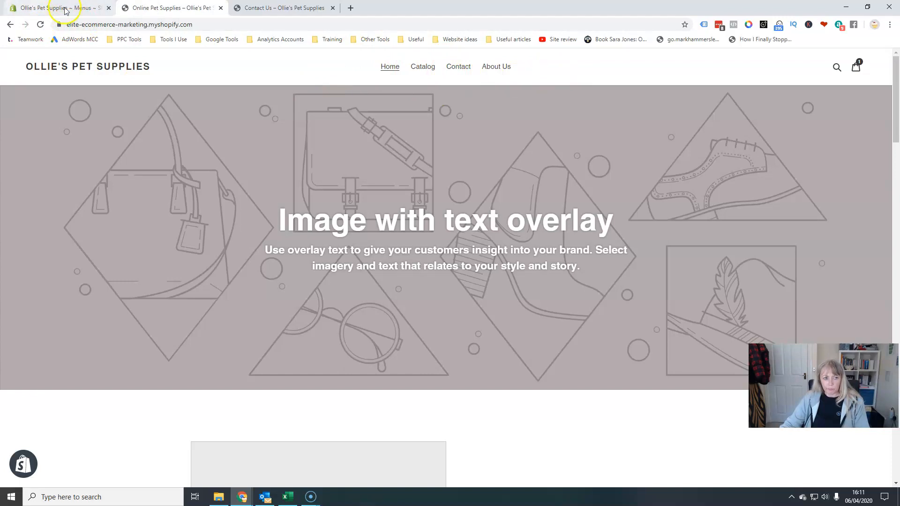
- Open the Footer menu, which holds only a Search item, for editing
{"action": "left_click", "coordinate": [57, 10]}
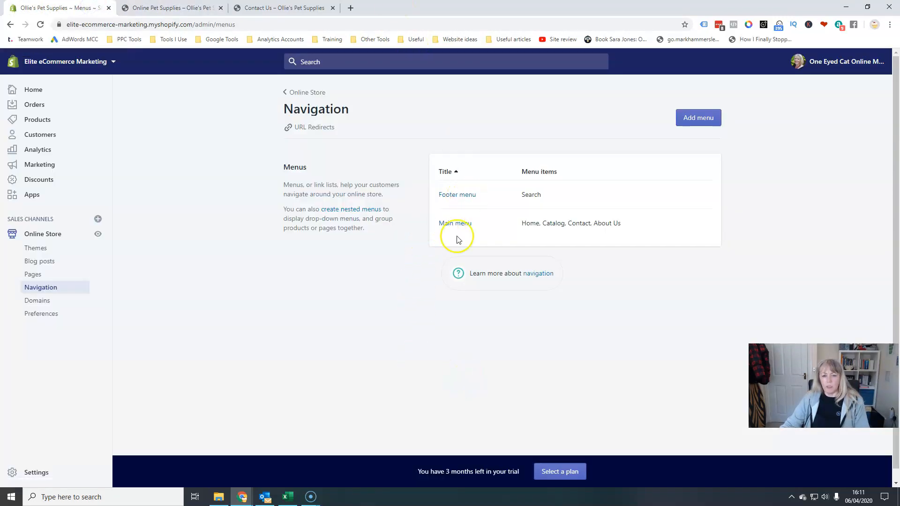
{"action": "mouse_move", "coordinate": [418, 356]}
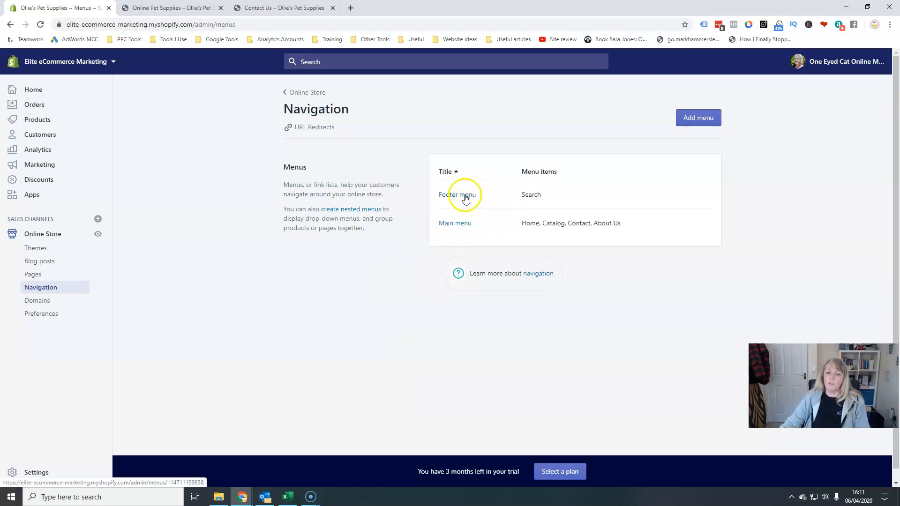
{"action": "left_click", "coordinate": [462, 195]}
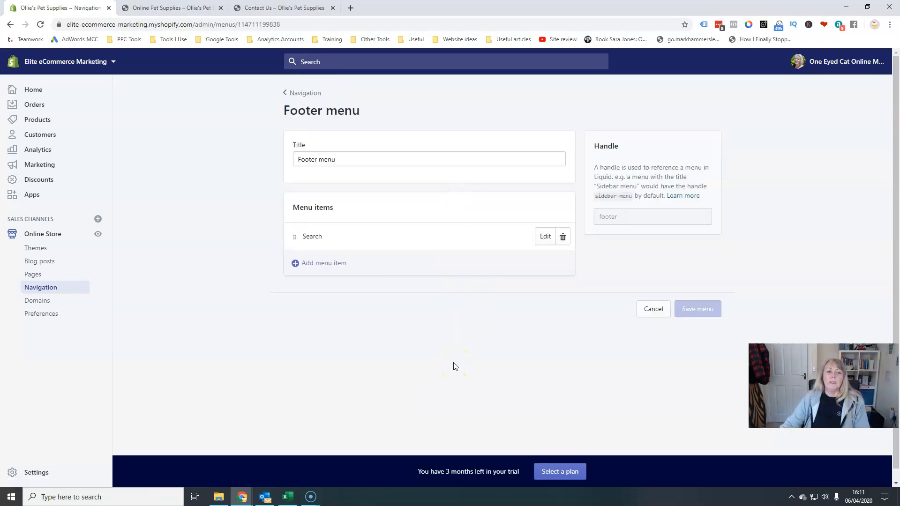
- Add a Privacy Policy item to the Footer menu below Search
{"action": "left_click", "coordinate": [319, 263]}
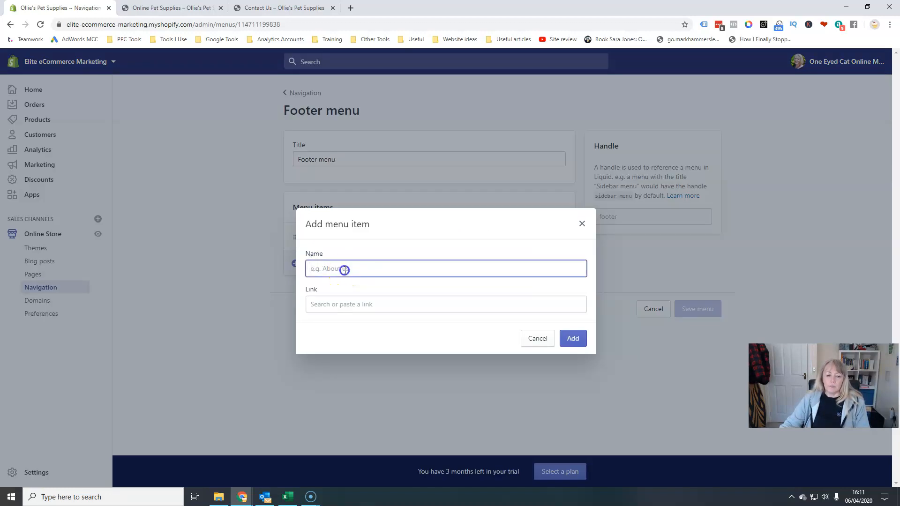
{"action": "type", "text": "Hippi"}
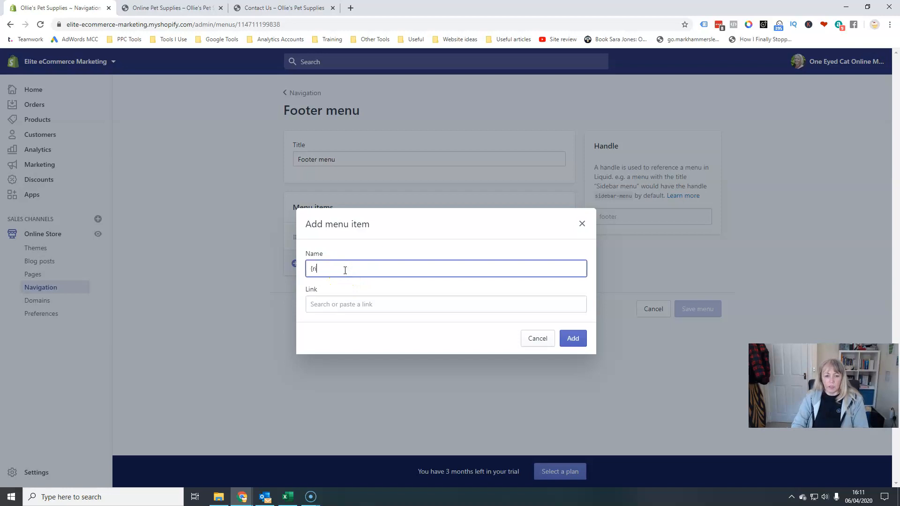
{"action": "type", "text": "Priv"}
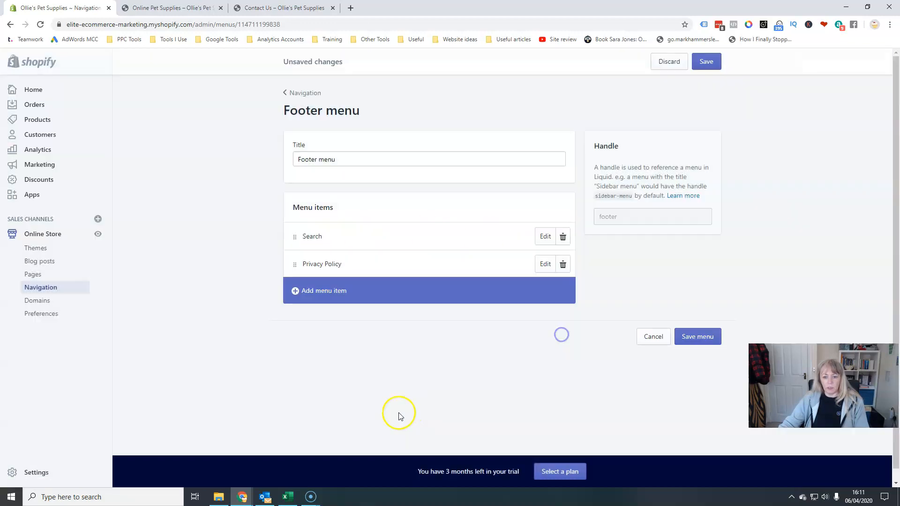
{"action": "left_click", "coordinate": [324, 291]}
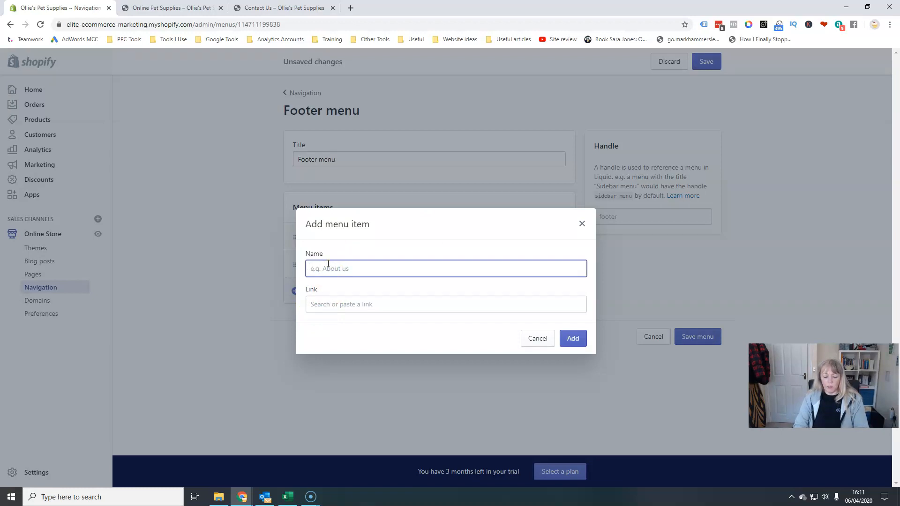
- Add a 'Returns & Refunds' footer item linked to the Refund Policy
{"action": "type", "text": "Shipping"}
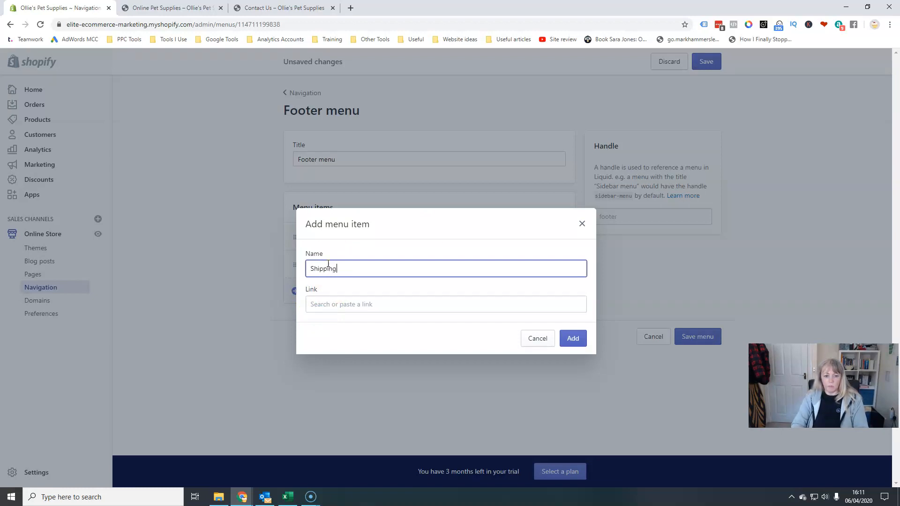
{"action": "left_click", "coordinate": [445, 304]}
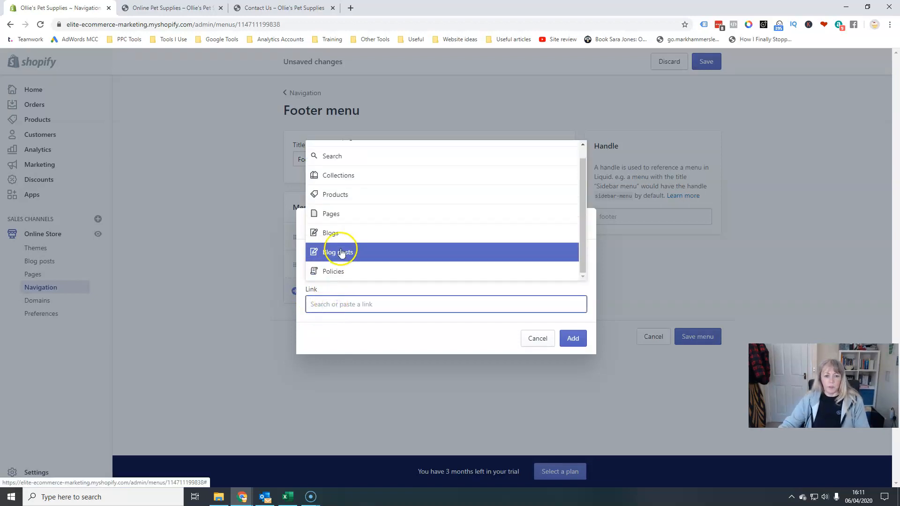
{"action": "left_click", "coordinate": [332, 271]}
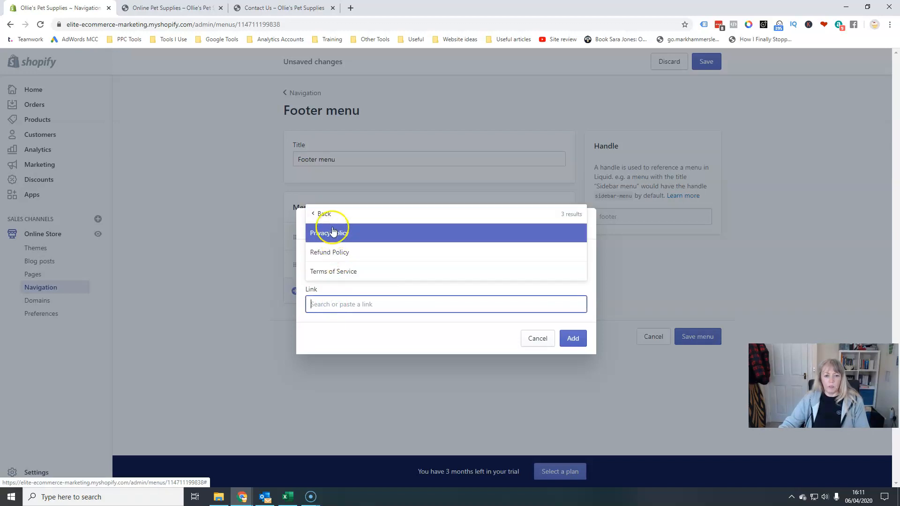
{"action": "mouse_move", "coordinate": [371, 271]}
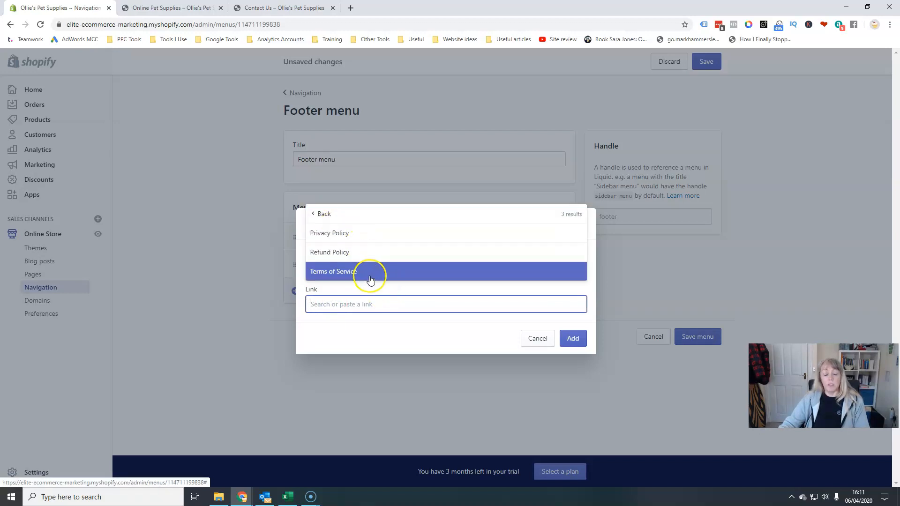
{"action": "mouse_move", "coordinate": [351, 252]}
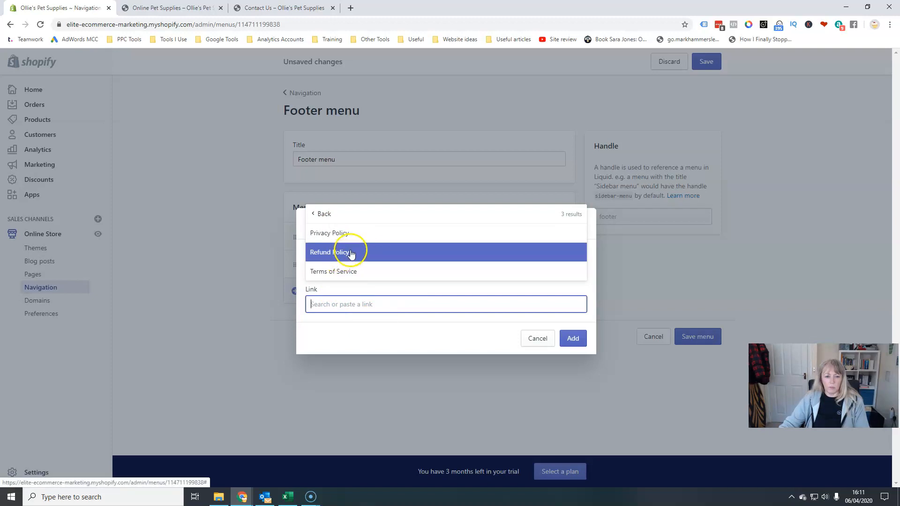
{"action": "left_click", "coordinate": [339, 252]}
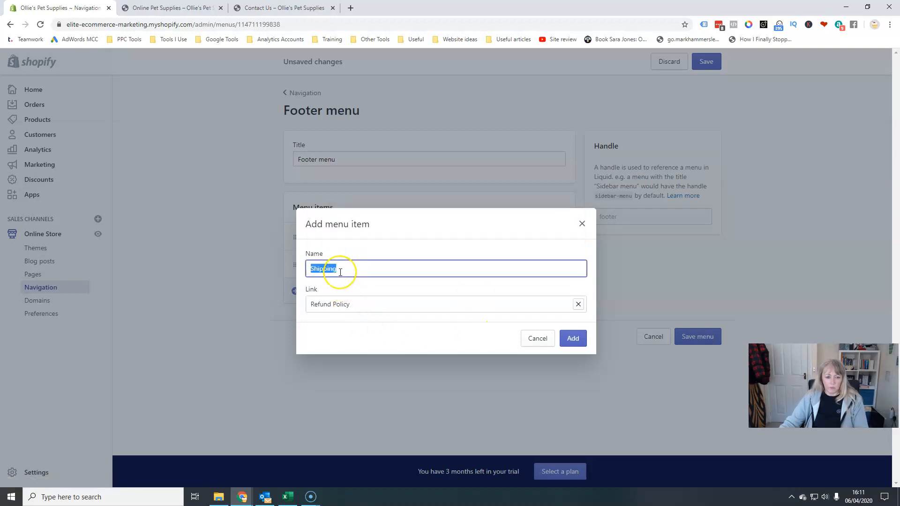
{"action": "type", "text": "Returns"}
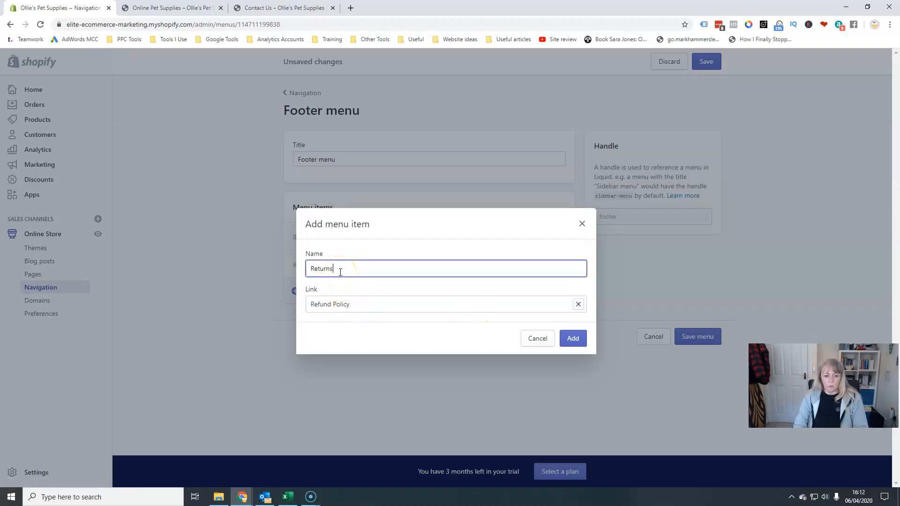
{"action": "type", "text": "& Refunds"}
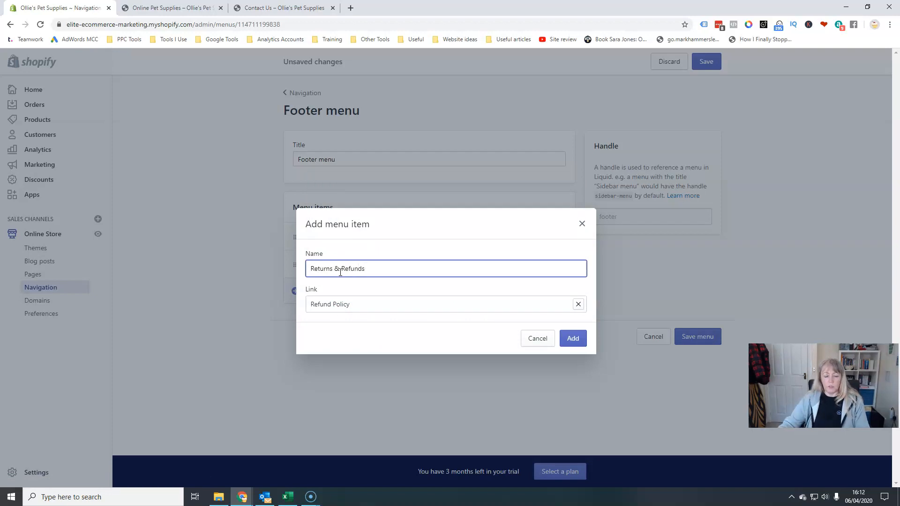
{"action": "left_click", "coordinate": [572, 338]}
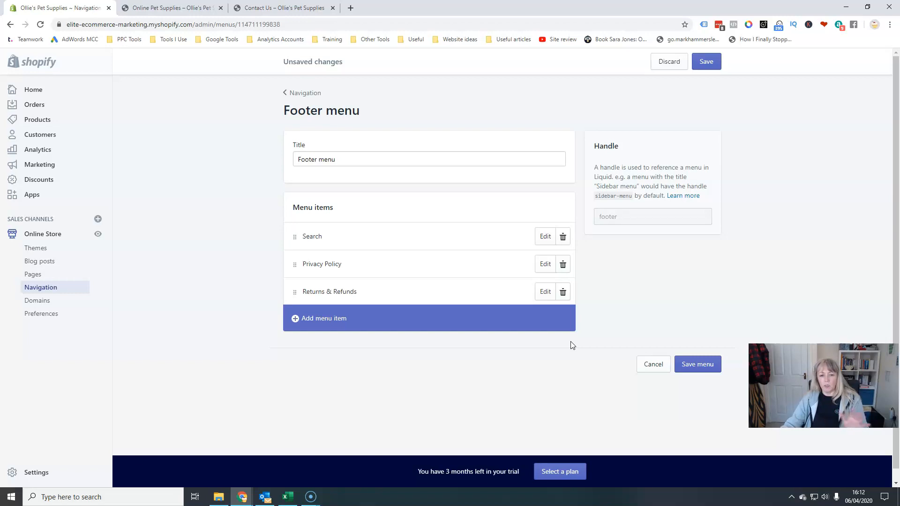
{"action": "left_click", "coordinate": [306, 318]}
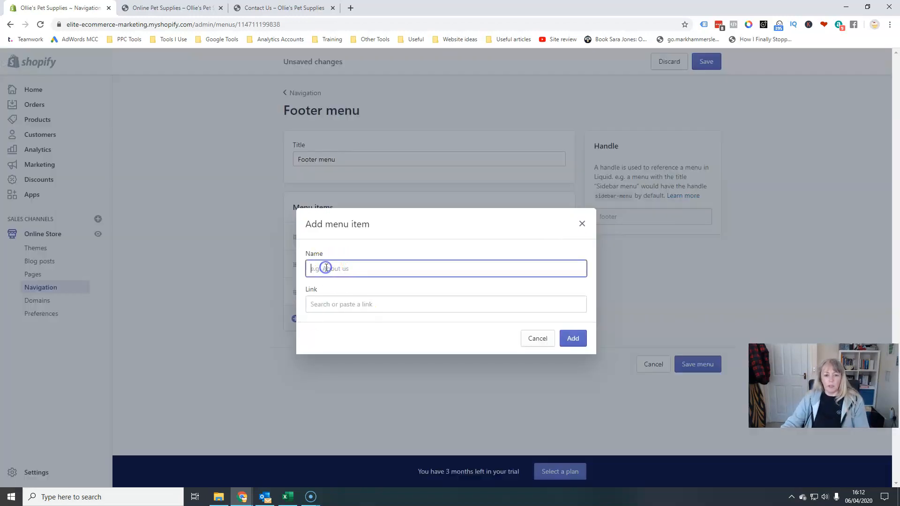
- Add a 'Terms & Conditions' footer item and save the Footer menu
{"action": "type", "text": "Terms &"}
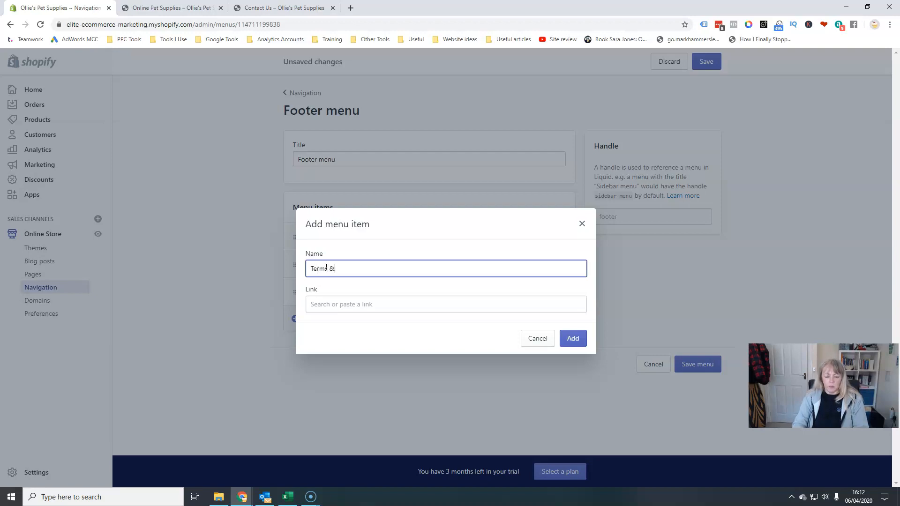
{"action": "type", "text": "Conditions"}
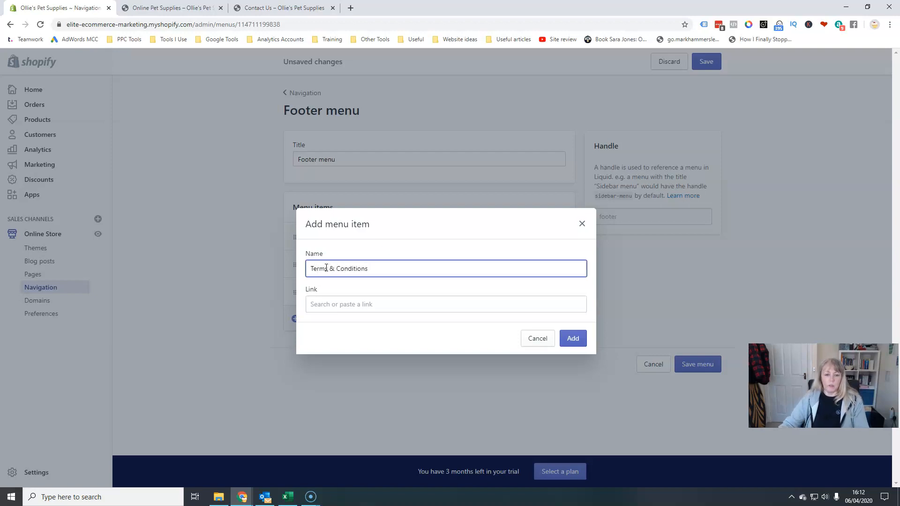
{"action": "left_click", "coordinate": [447, 304]}
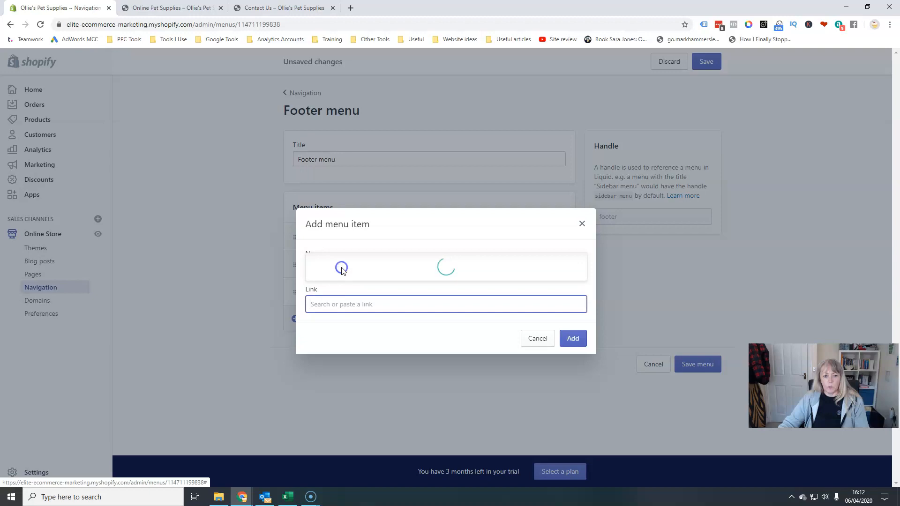
{"action": "left_click", "coordinate": [537, 338]}
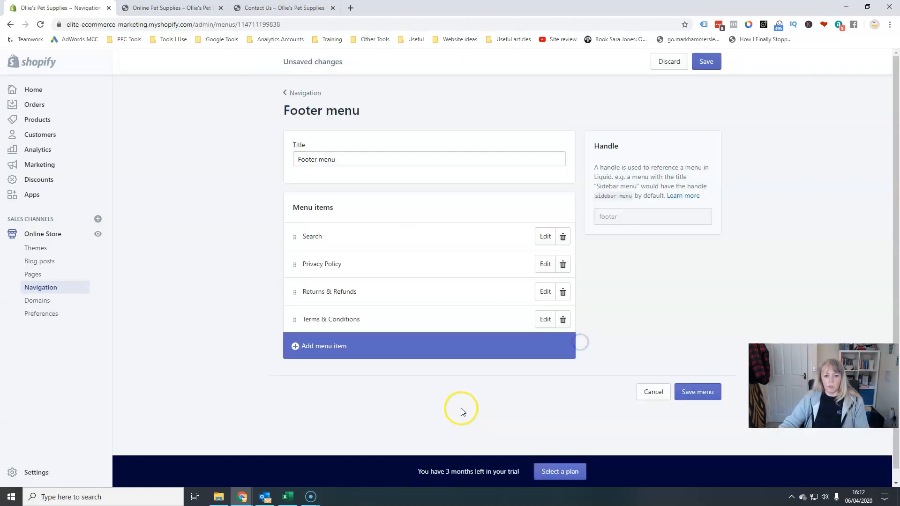
{"action": "left_click", "coordinate": [697, 389]}
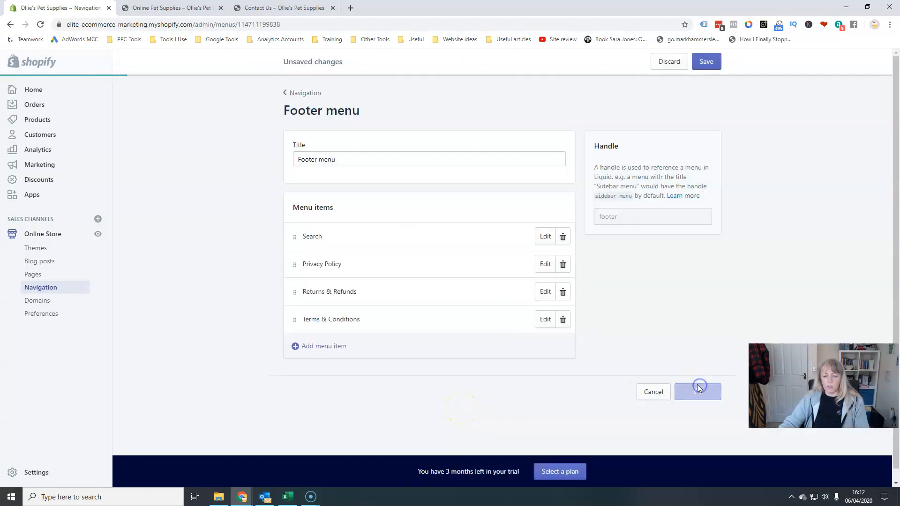
{"action": "left_click", "coordinate": [169, 8]}
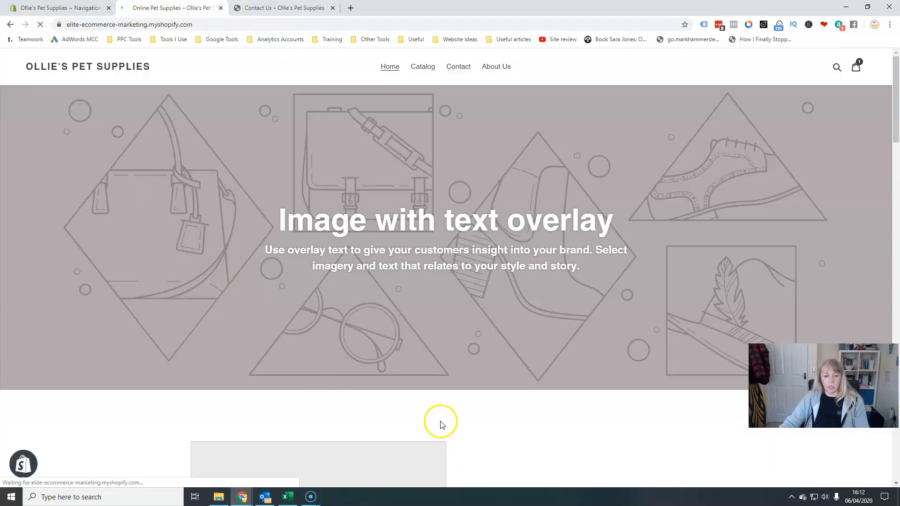
- Scroll the live storefront to the footer Quick links showing Search and the three policy links
{"action": "scroll", "scroll_direction": "down", "scroll_amount": 3}
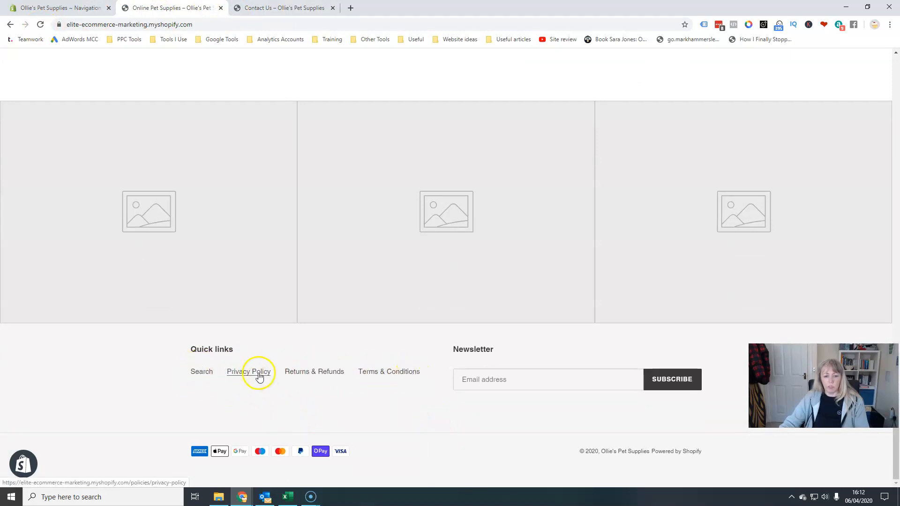
{"action": "mouse_move", "coordinate": [411, 368]}
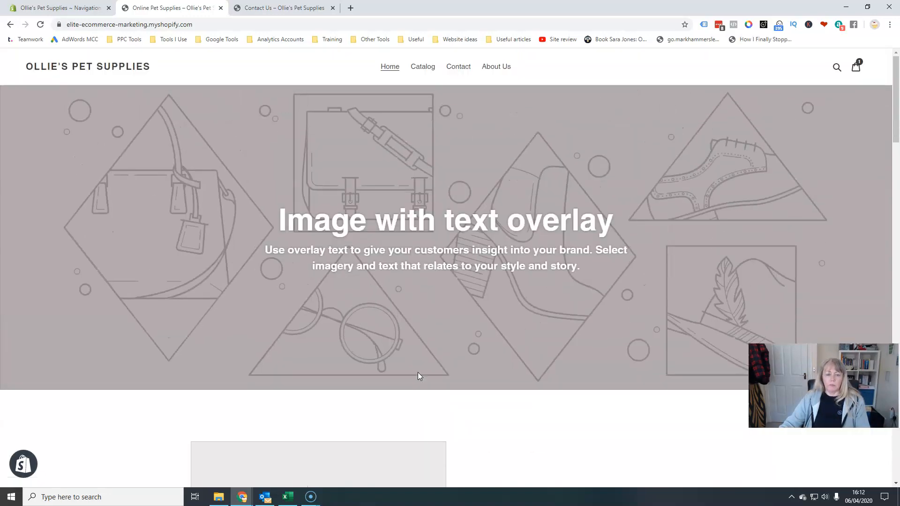
{"action": "mouse_move", "coordinate": [417, 70]}
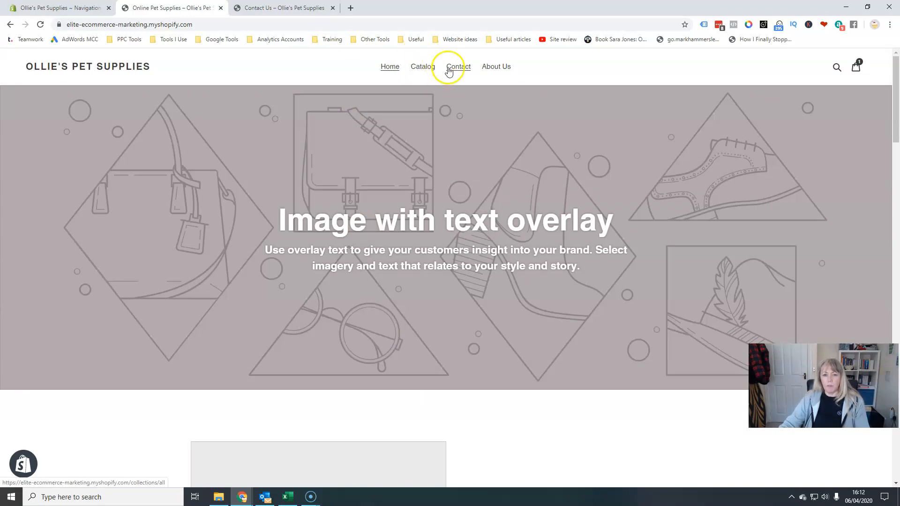
{"action": "mouse_move", "coordinate": [430, 69]}
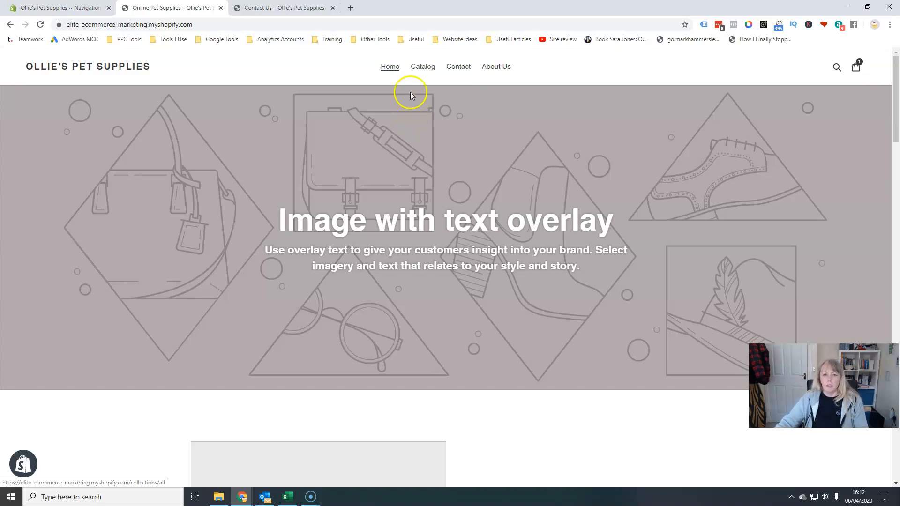
{"action": "mouse_move", "coordinate": [421, 71]}
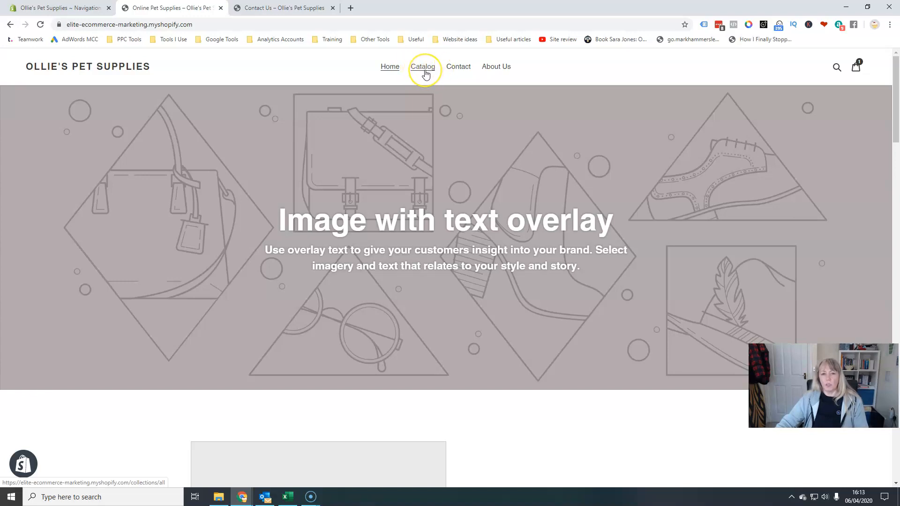
{"action": "mouse_move", "coordinate": [426, 74]}
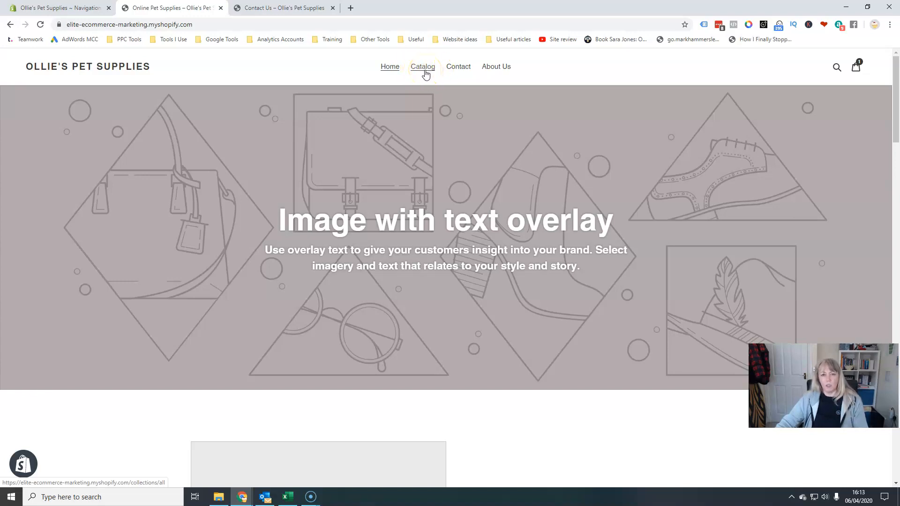